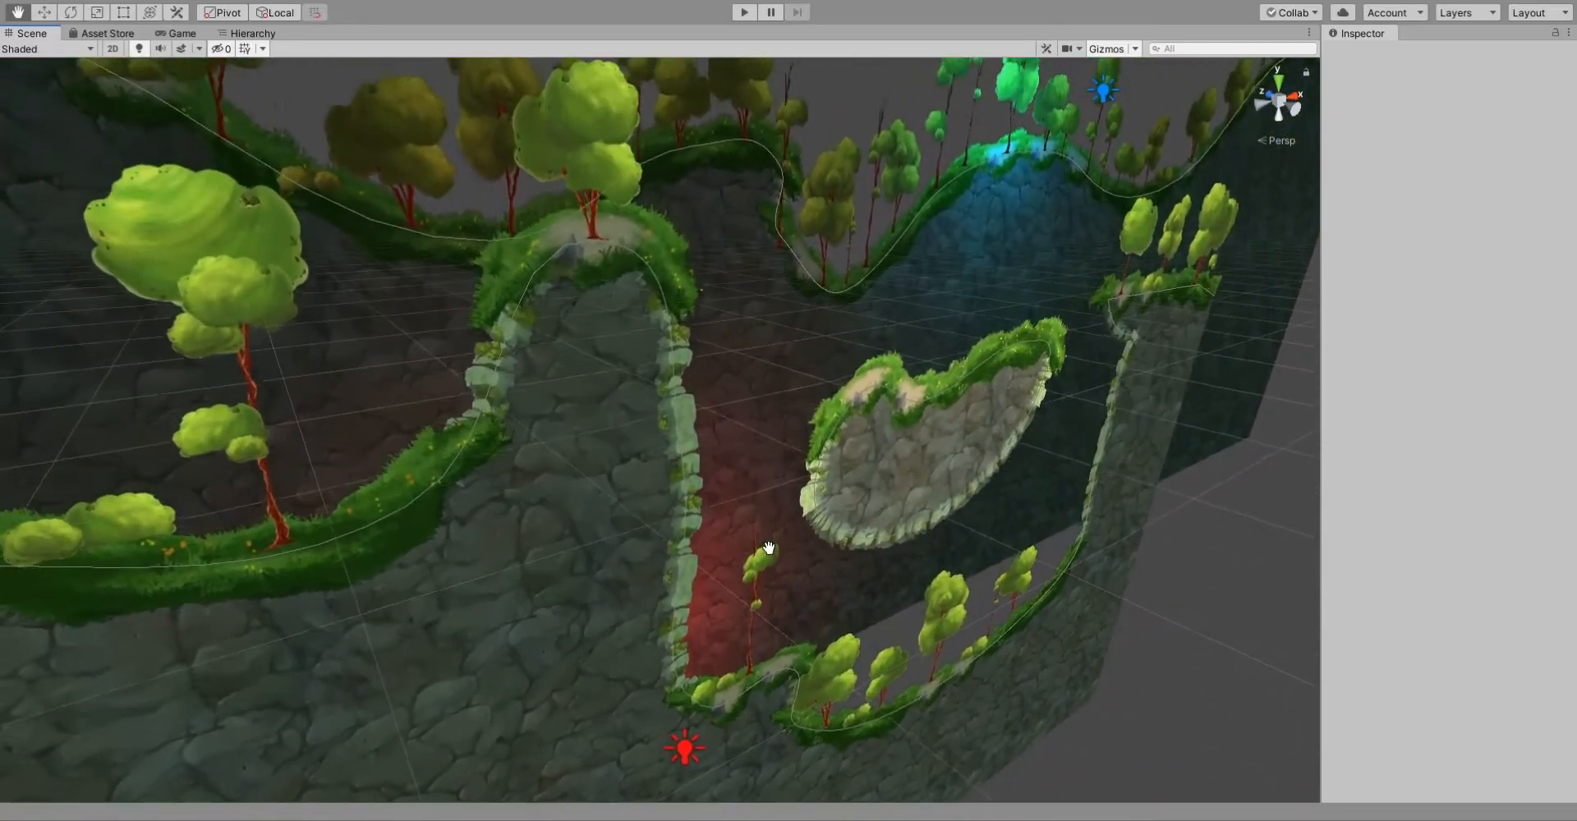
Add a control point on the cave floor curve and drag it up and down to reshape the dip.
{"action": "left_click_drag", "start_coordinate": [770, 548], "coordinate": [832, 603]}
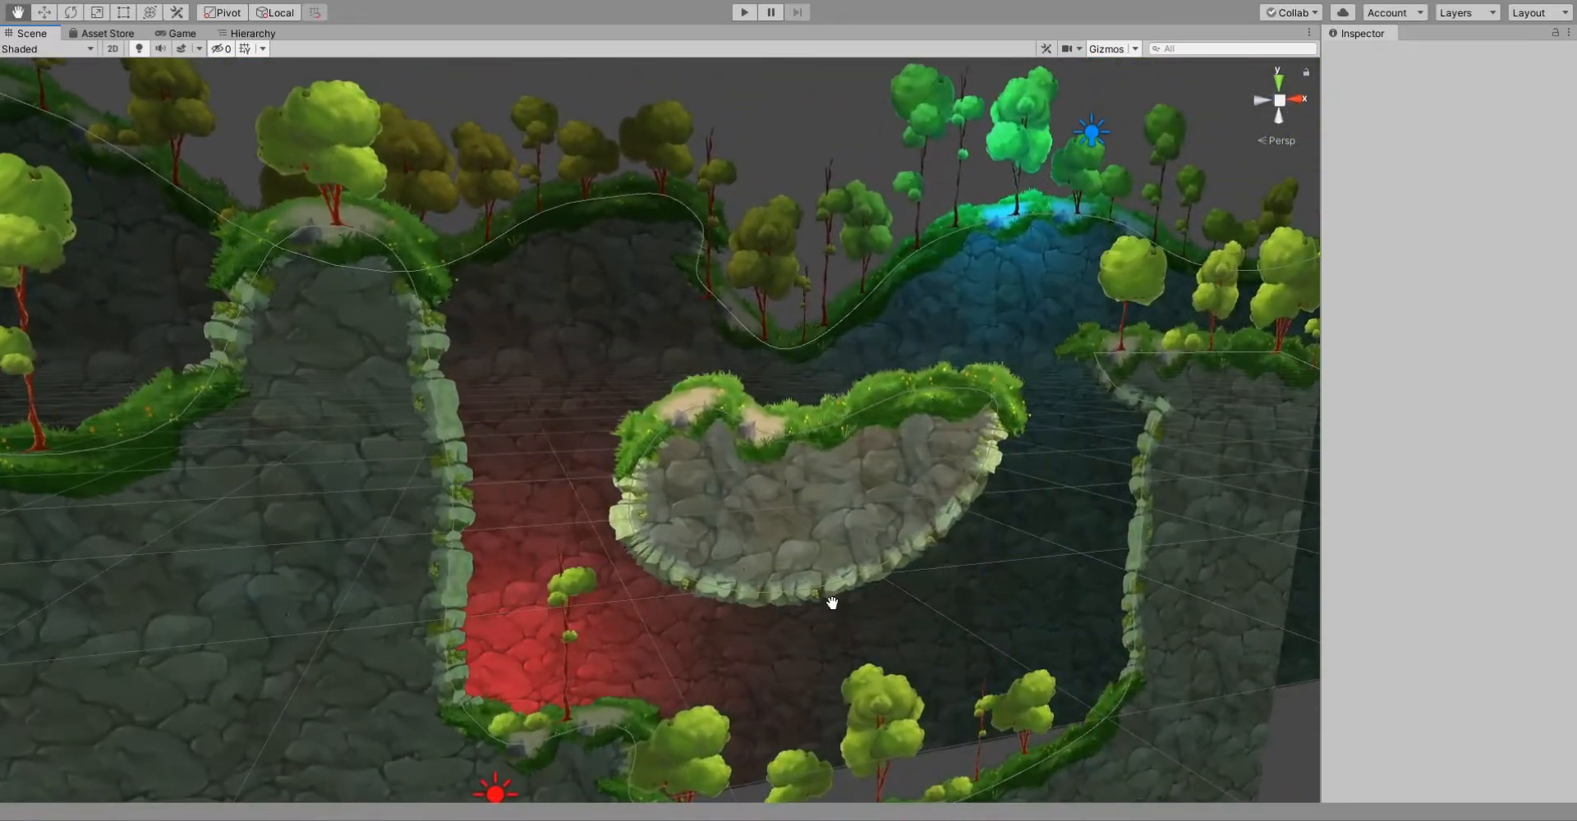
{"action": "left_click_drag", "start_coordinate": [832, 603], "coordinate": [695, 566]}
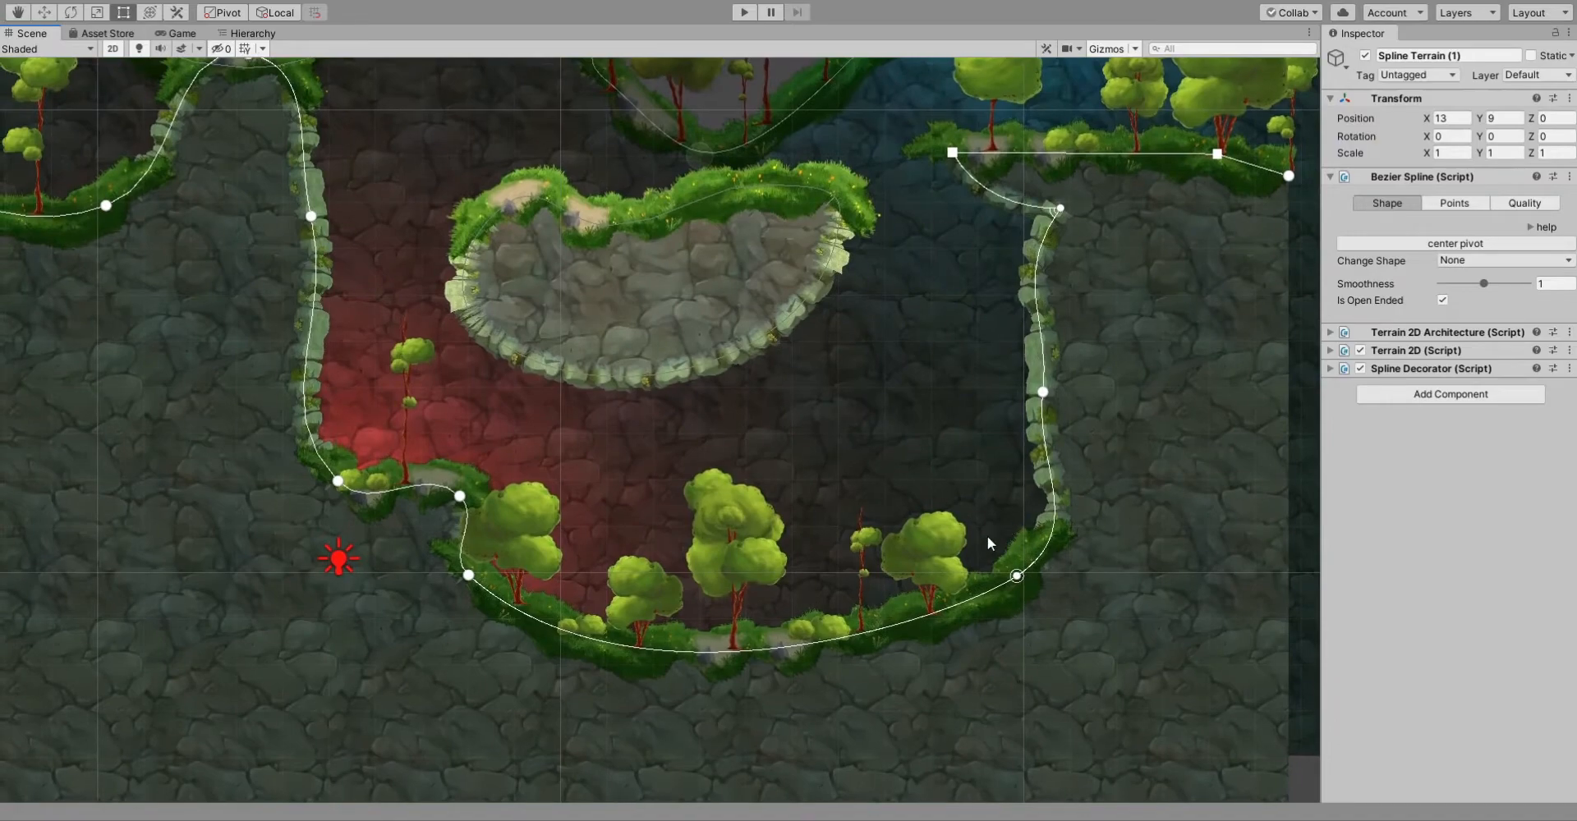
{"action": "left_click", "coordinate": [822, 660]}
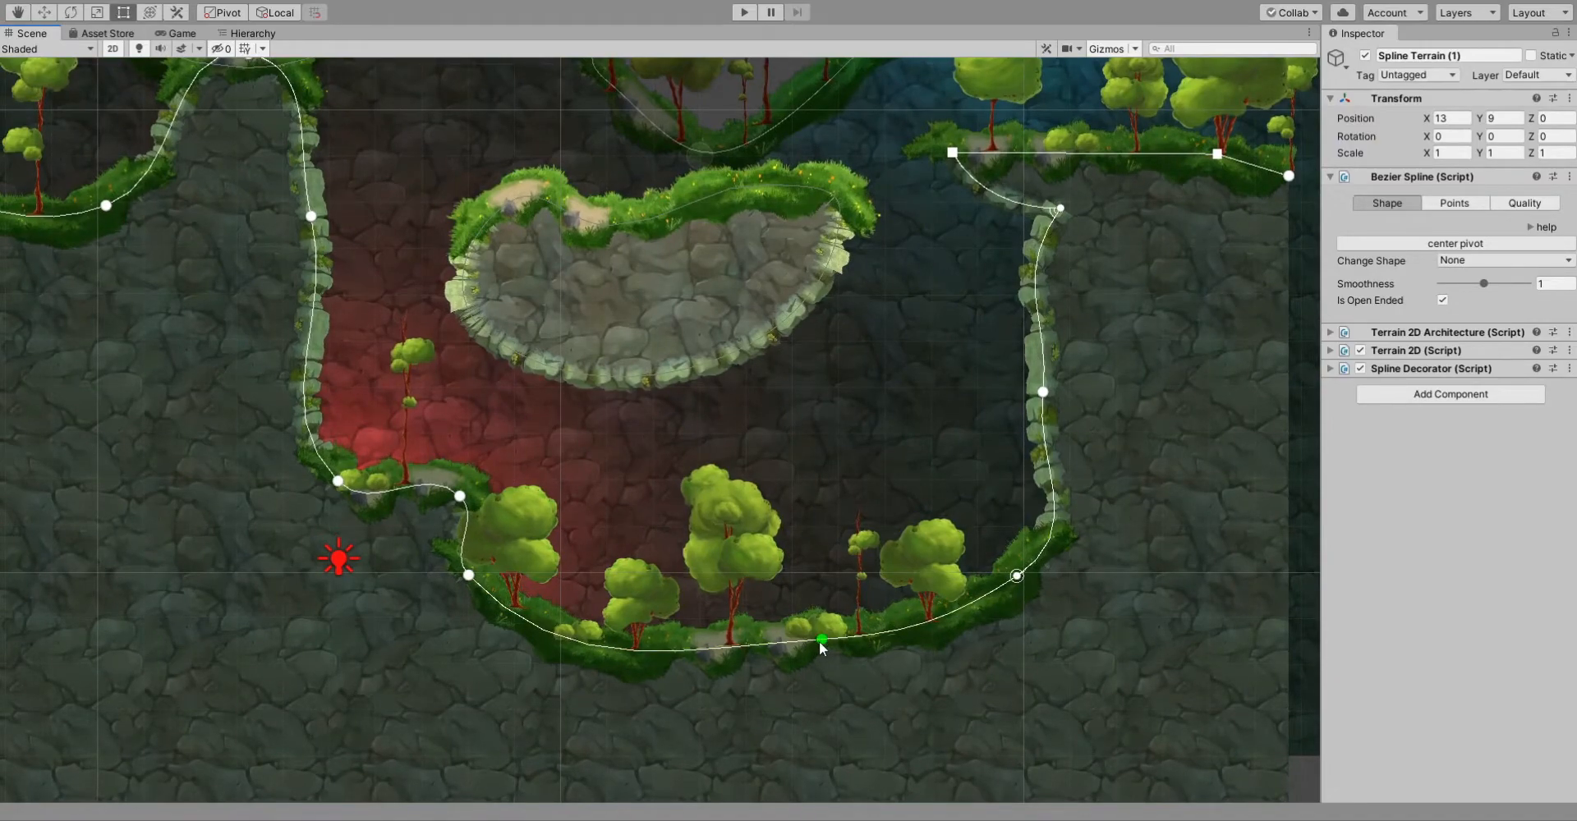
{"action": "left_click_drag", "start_coordinate": [820, 641], "coordinate": [893, 536]}
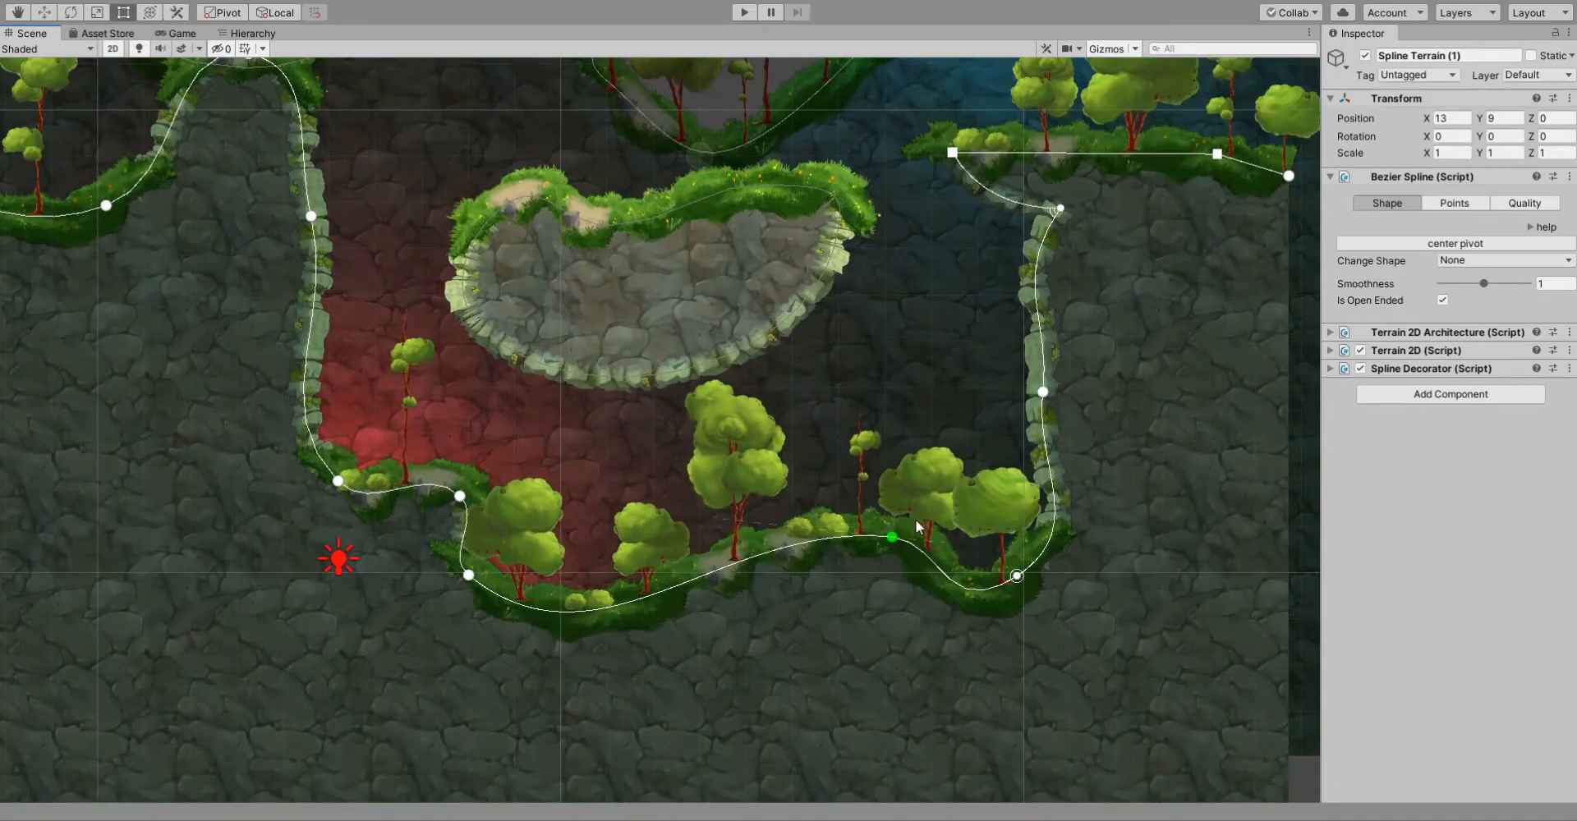
{"action": "left_click_drag", "start_coordinate": [892, 535], "coordinate": [821, 669]}
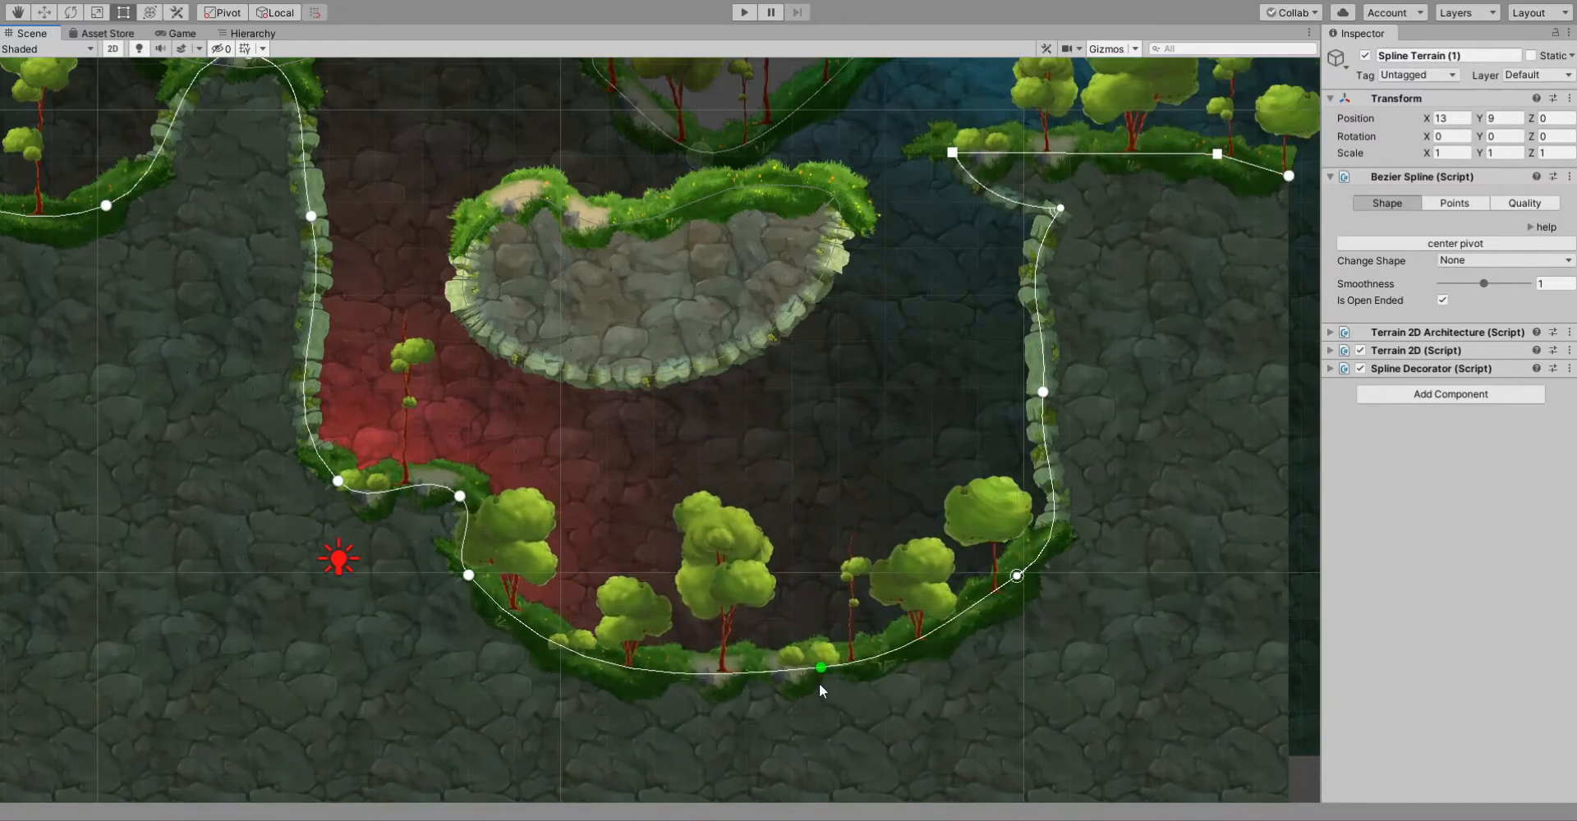
{"action": "left_click_drag", "start_coordinate": [820, 668], "coordinate": [756, 521]}
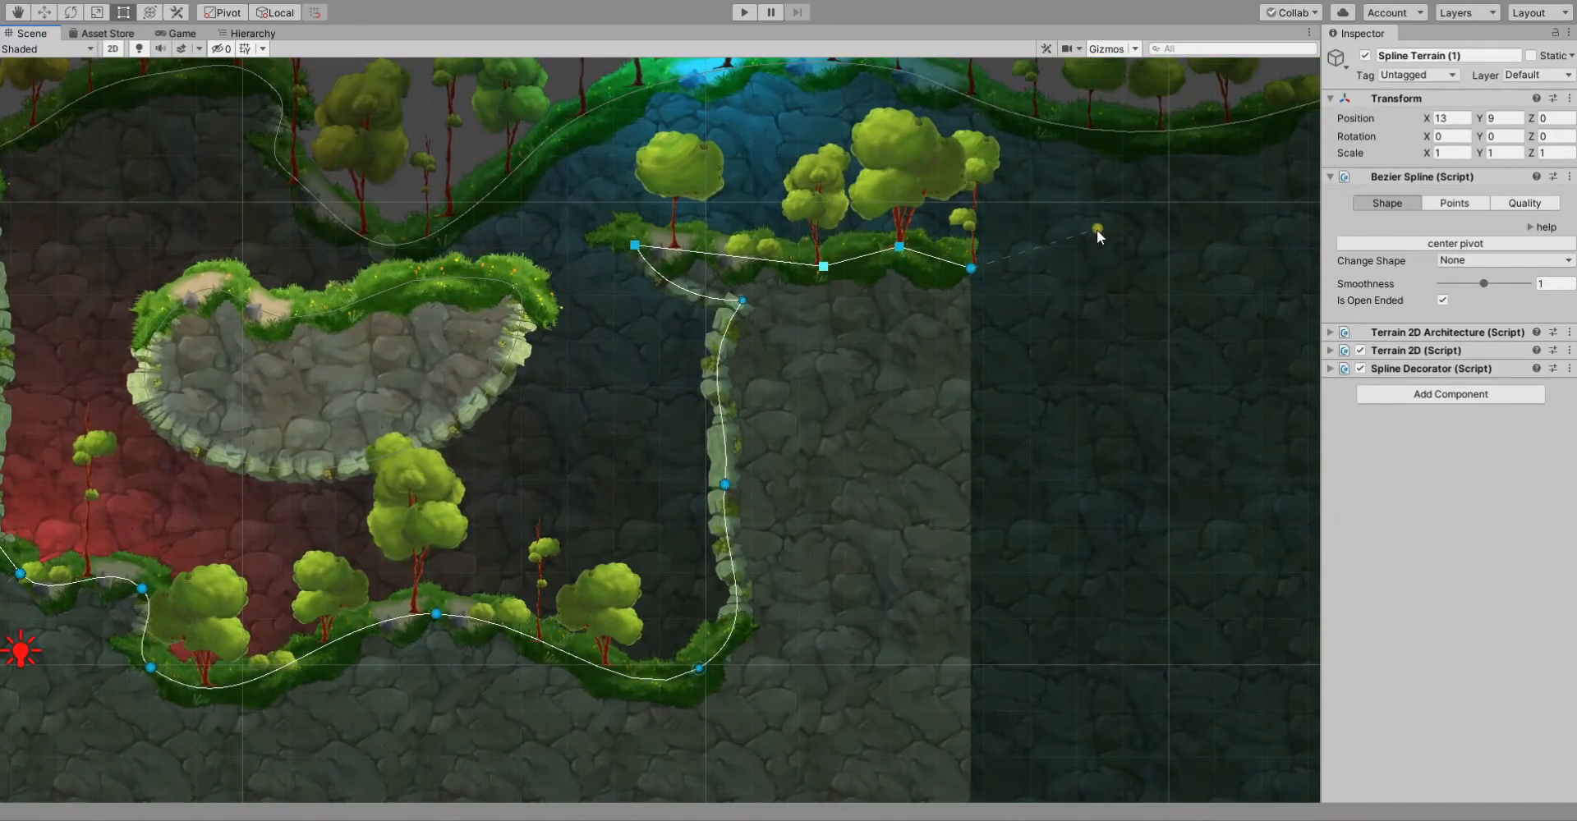
Add two points past the ledge's open end, sloping it down to the right.
{"action": "left_click_drag", "start_coordinate": [1095, 230], "coordinate": [1211, 306]}
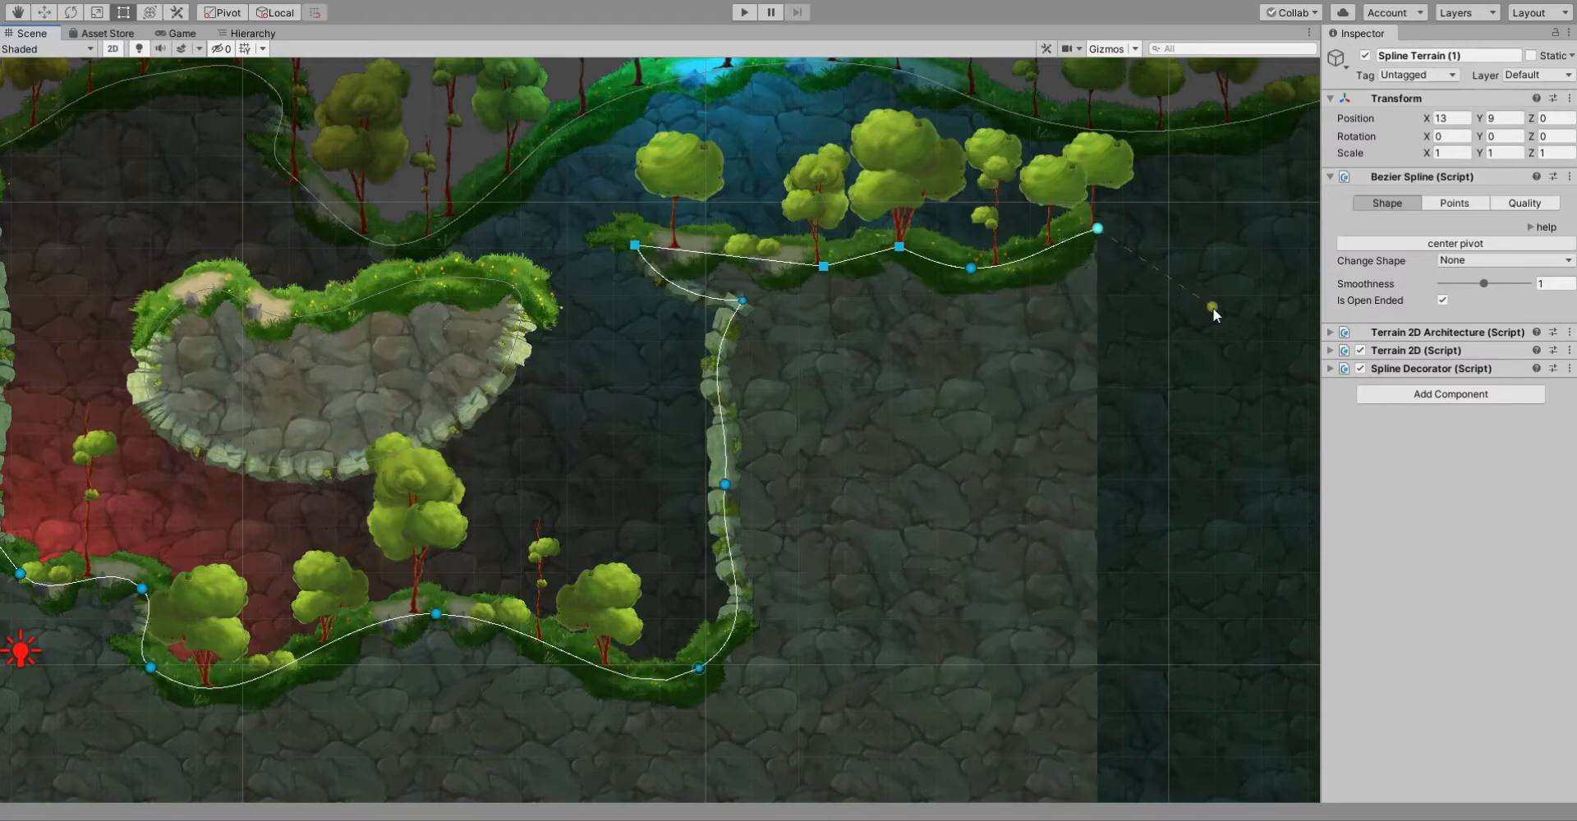
{"action": "left_click_drag", "start_coordinate": [1211, 307], "coordinate": [1271, 356]}
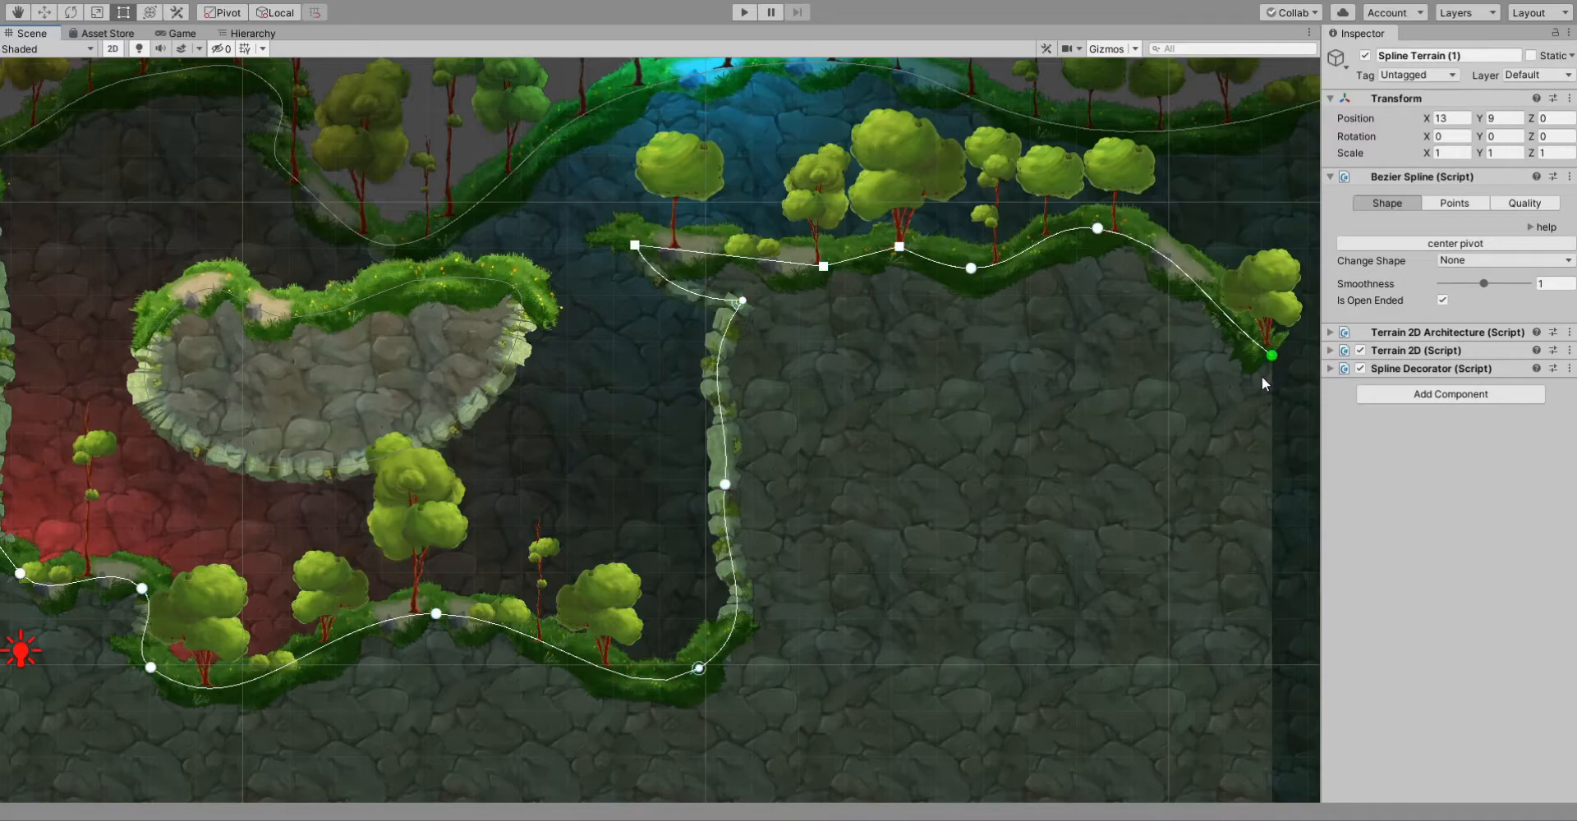
{"action": "mouse_move", "coordinate": [1079, 298]}
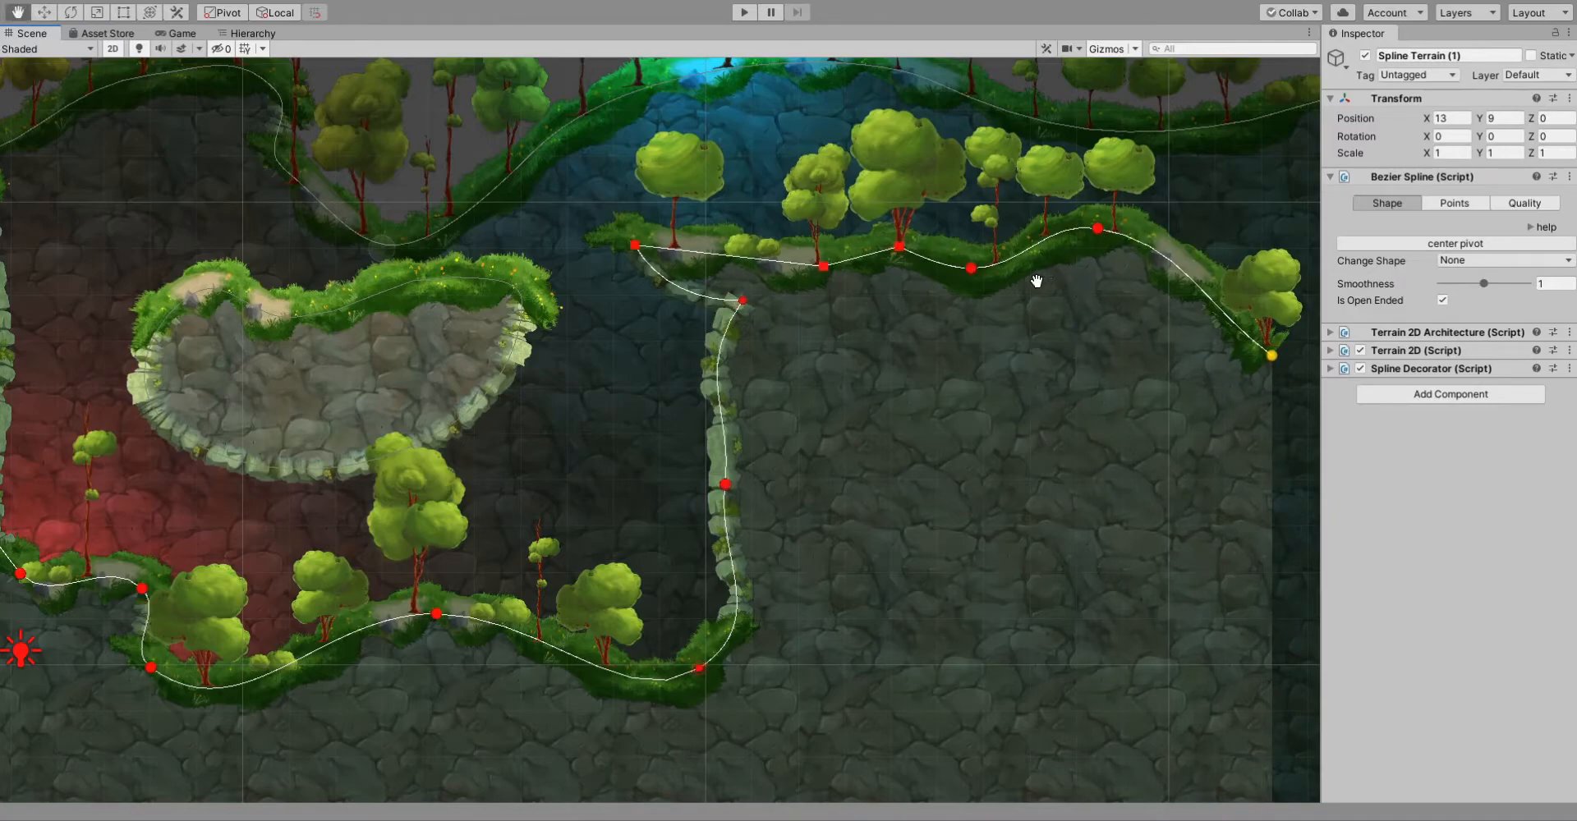
Delete a point from the ledge to flatten its wavy top.
{"action": "left_click", "coordinate": [900, 247]}
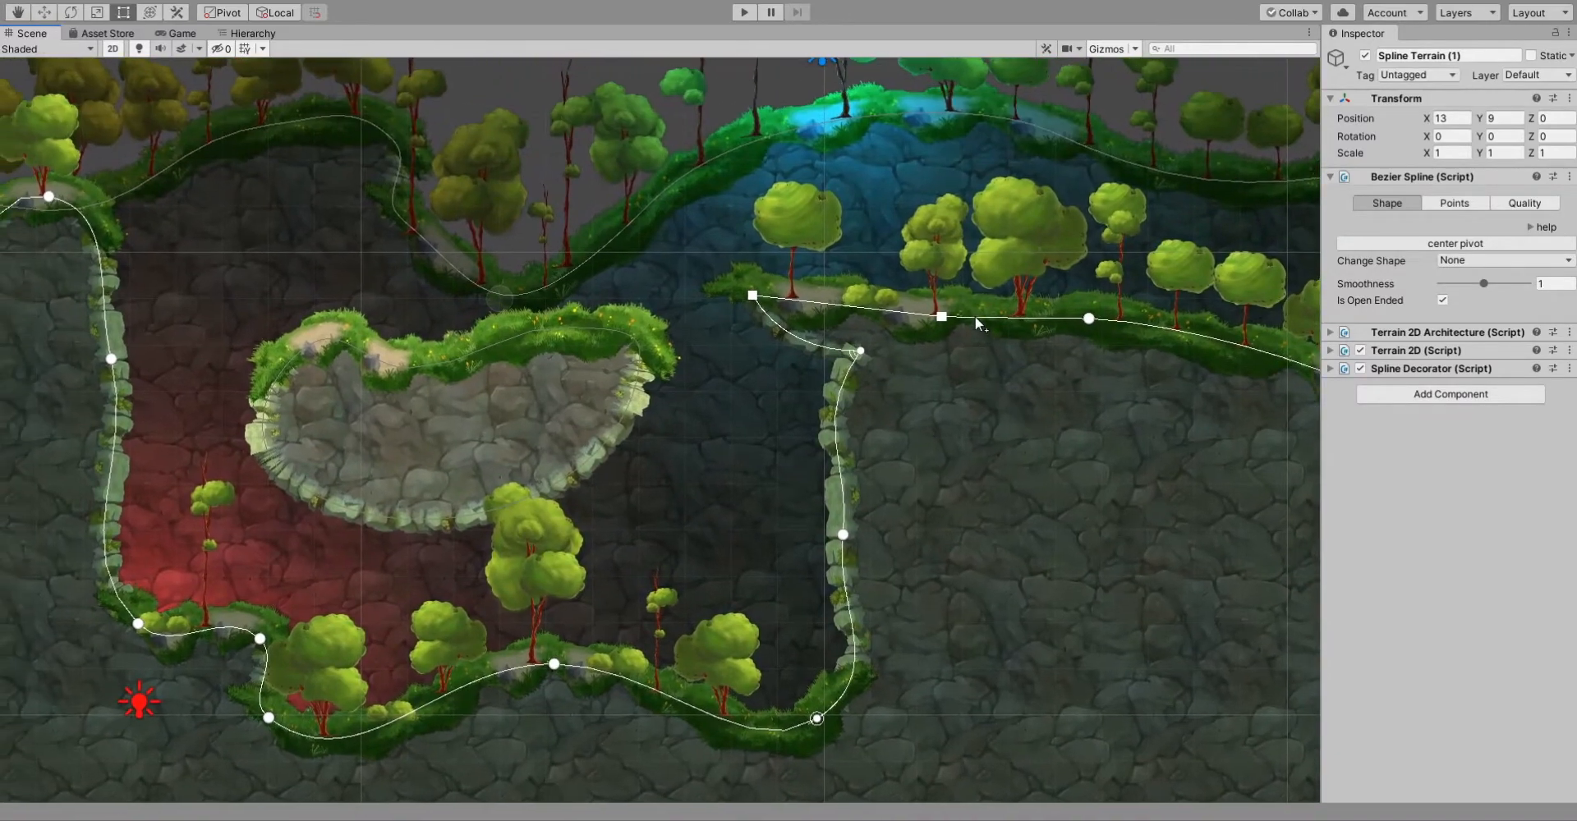
Drag one ledge point around until the ledge top arches into a raised hump.
{"action": "left_click_drag", "start_coordinate": [942, 318], "coordinate": [930, 282]}
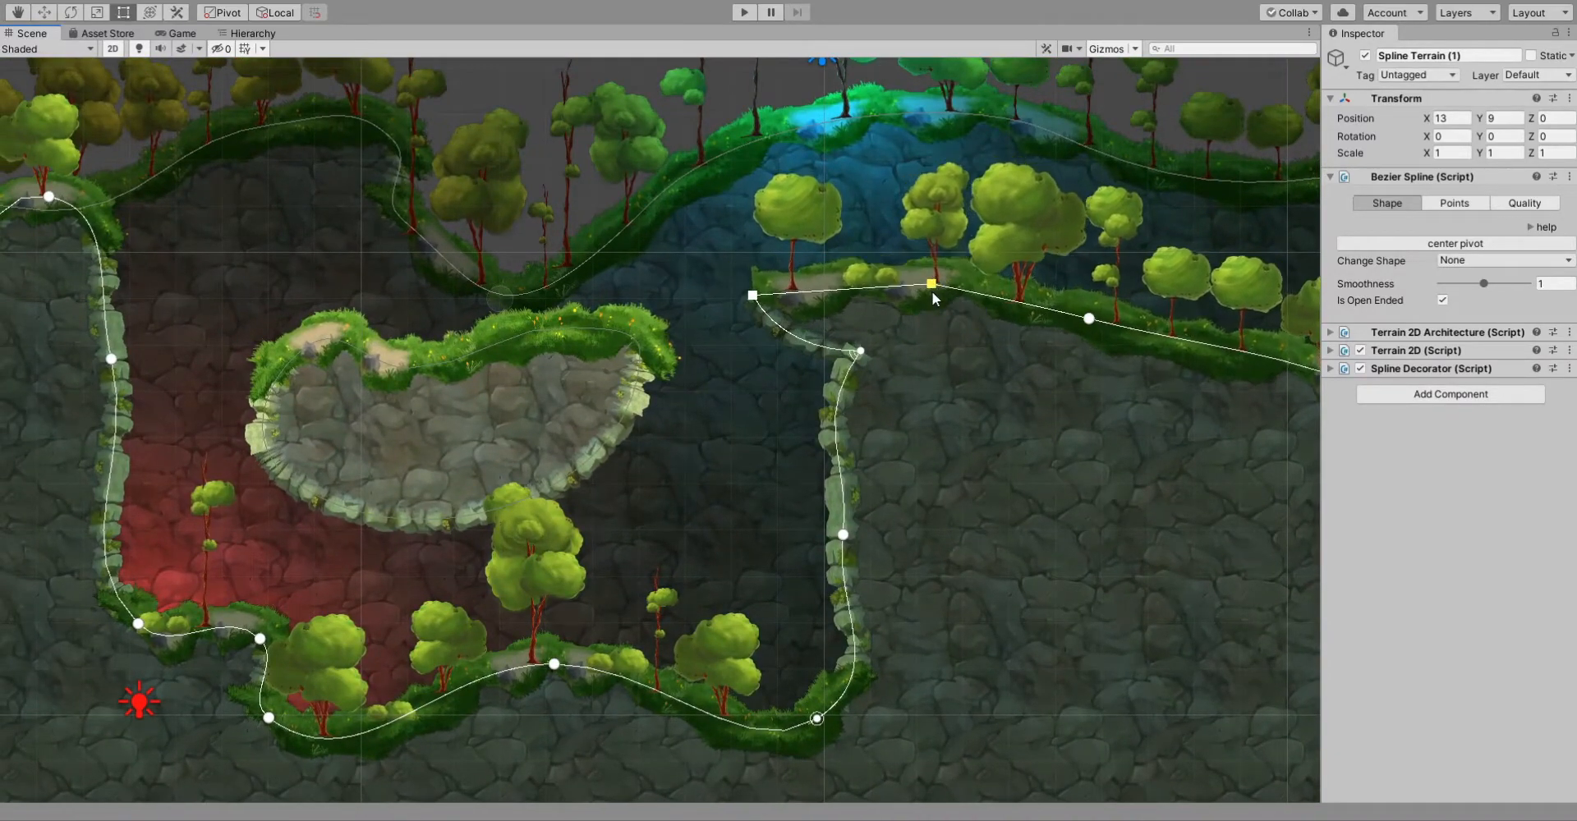
{"action": "left_click_drag", "start_coordinate": [931, 292], "coordinate": [990, 248]}
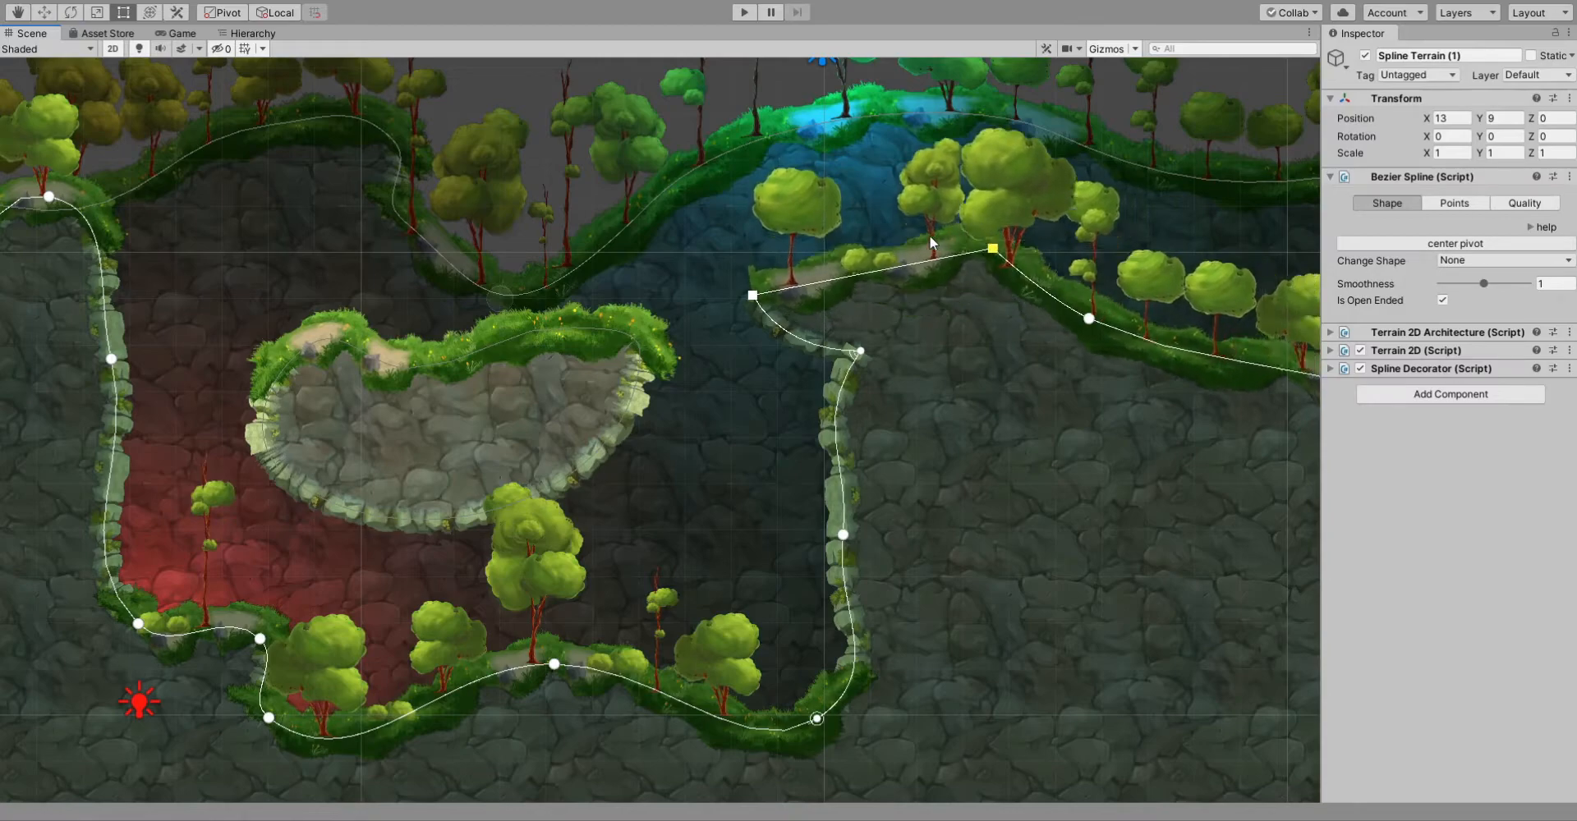
{"action": "left_click_drag", "start_coordinate": [991, 248], "coordinate": [954, 301]}
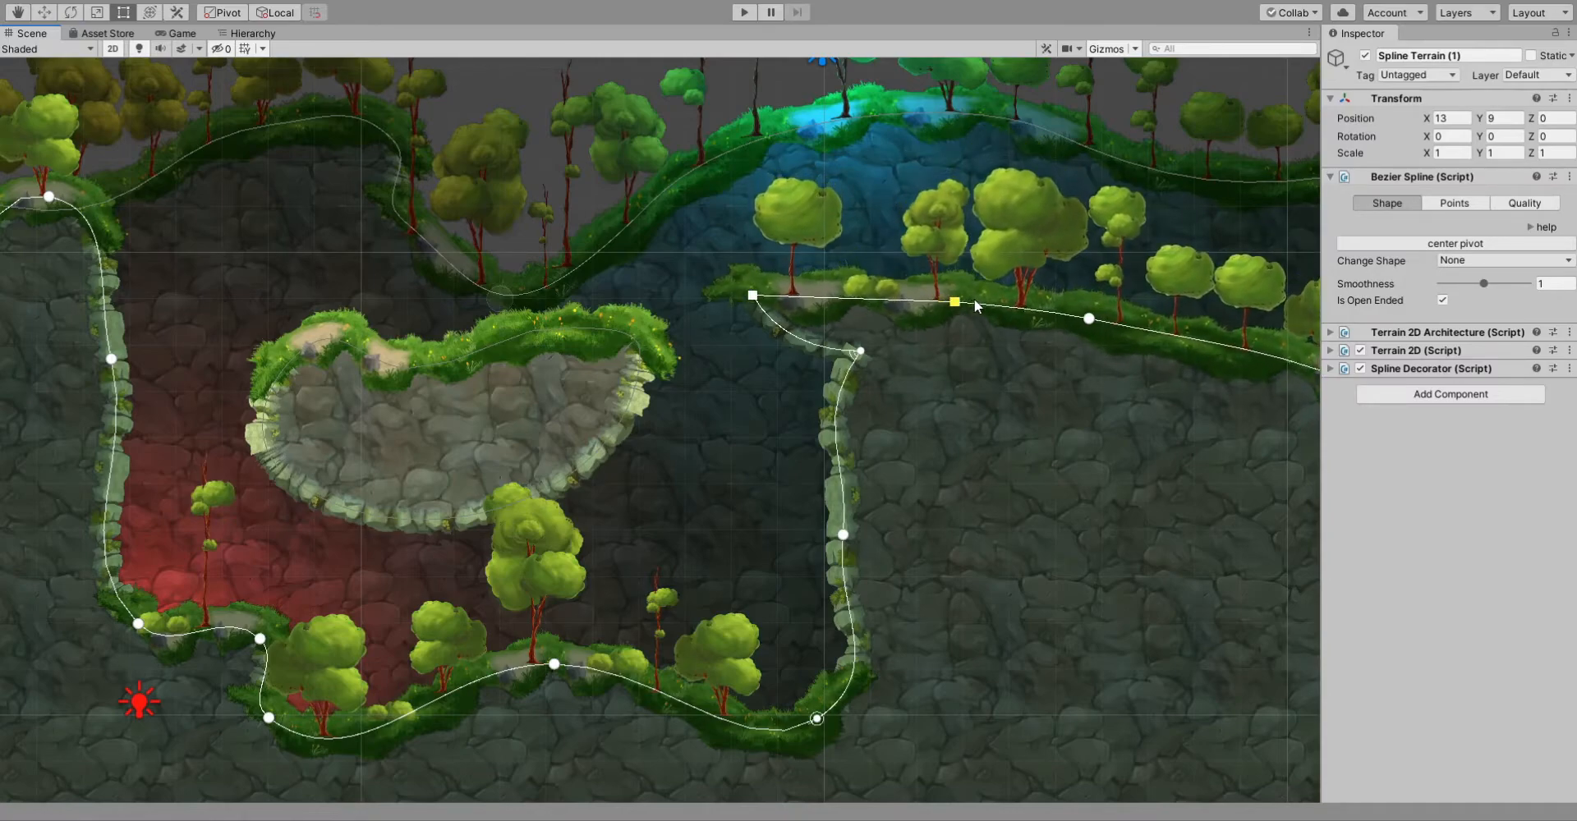
{"action": "left_click_drag", "start_coordinate": [954, 302], "coordinate": [960, 296]}
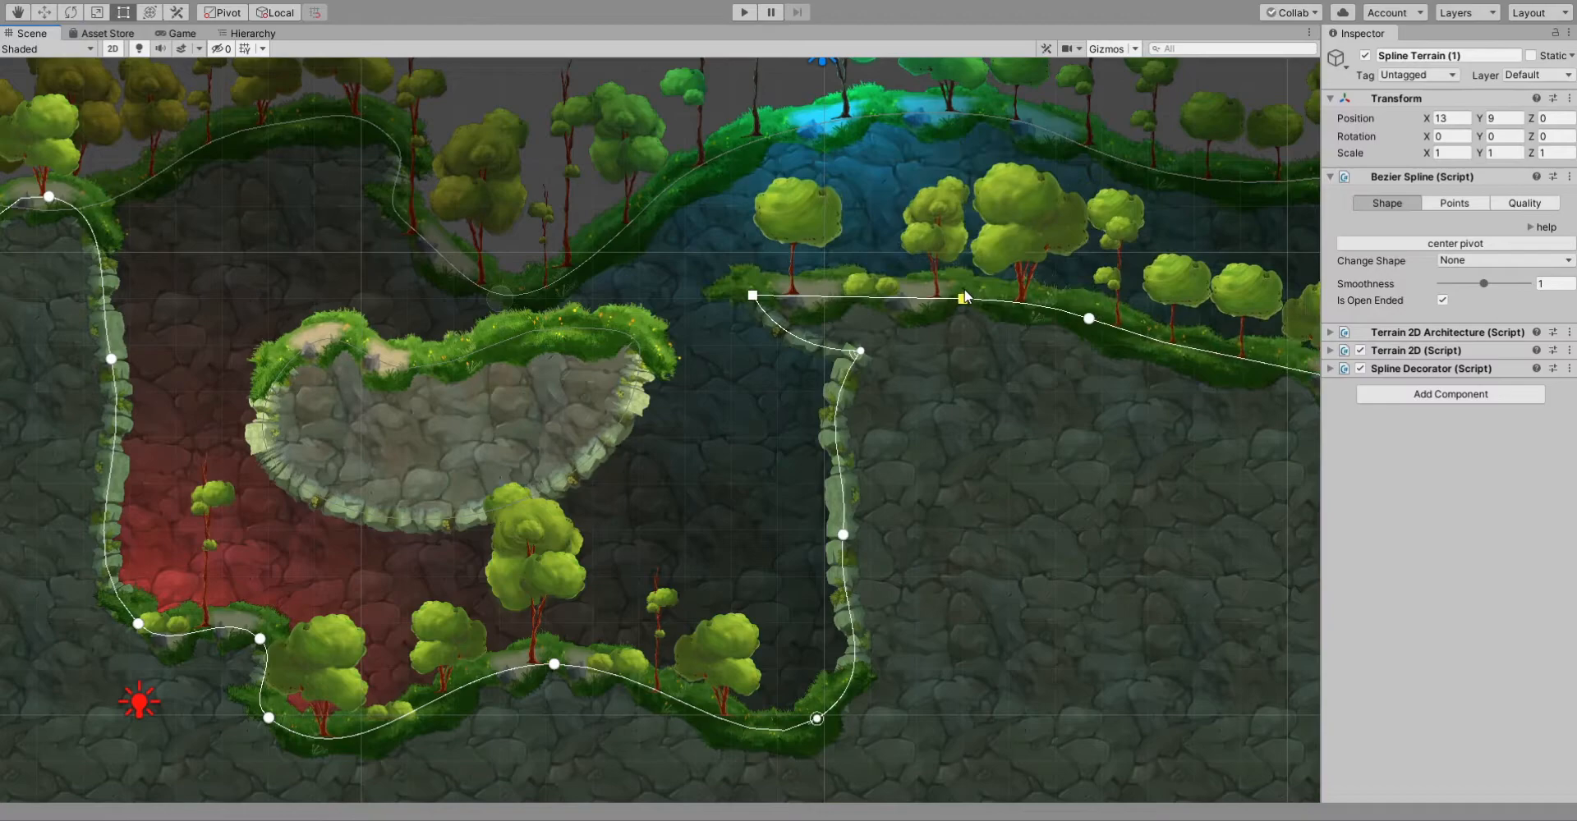
{"action": "left_click_drag", "start_coordinate": [963, 297], "coordinate": [915, 251]}
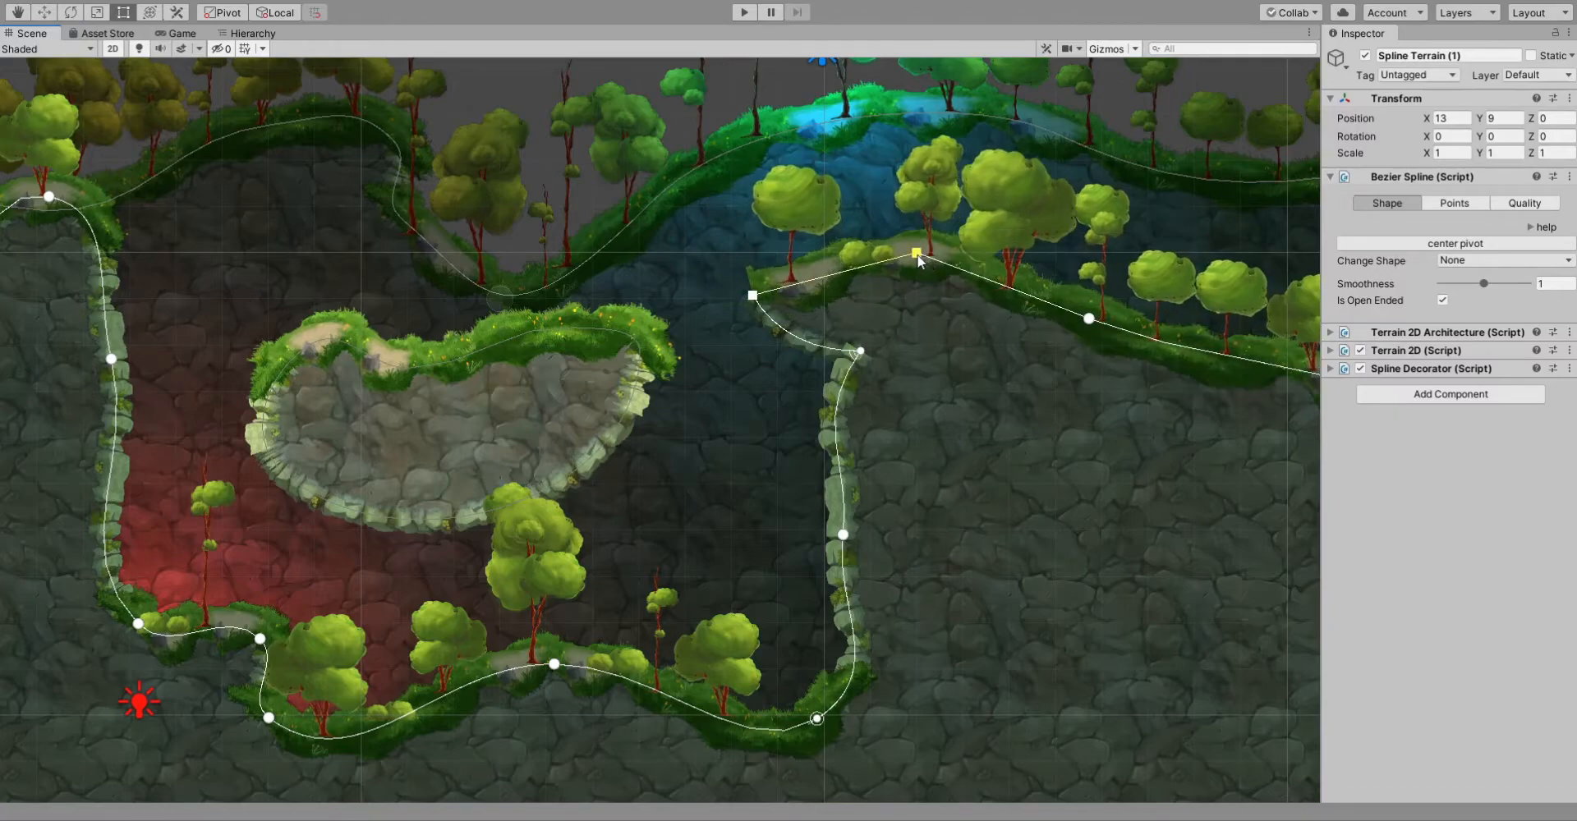
{"action": "left_click_drag", "start_coordinate": [917, 252], "coordinate": [961, 299]}
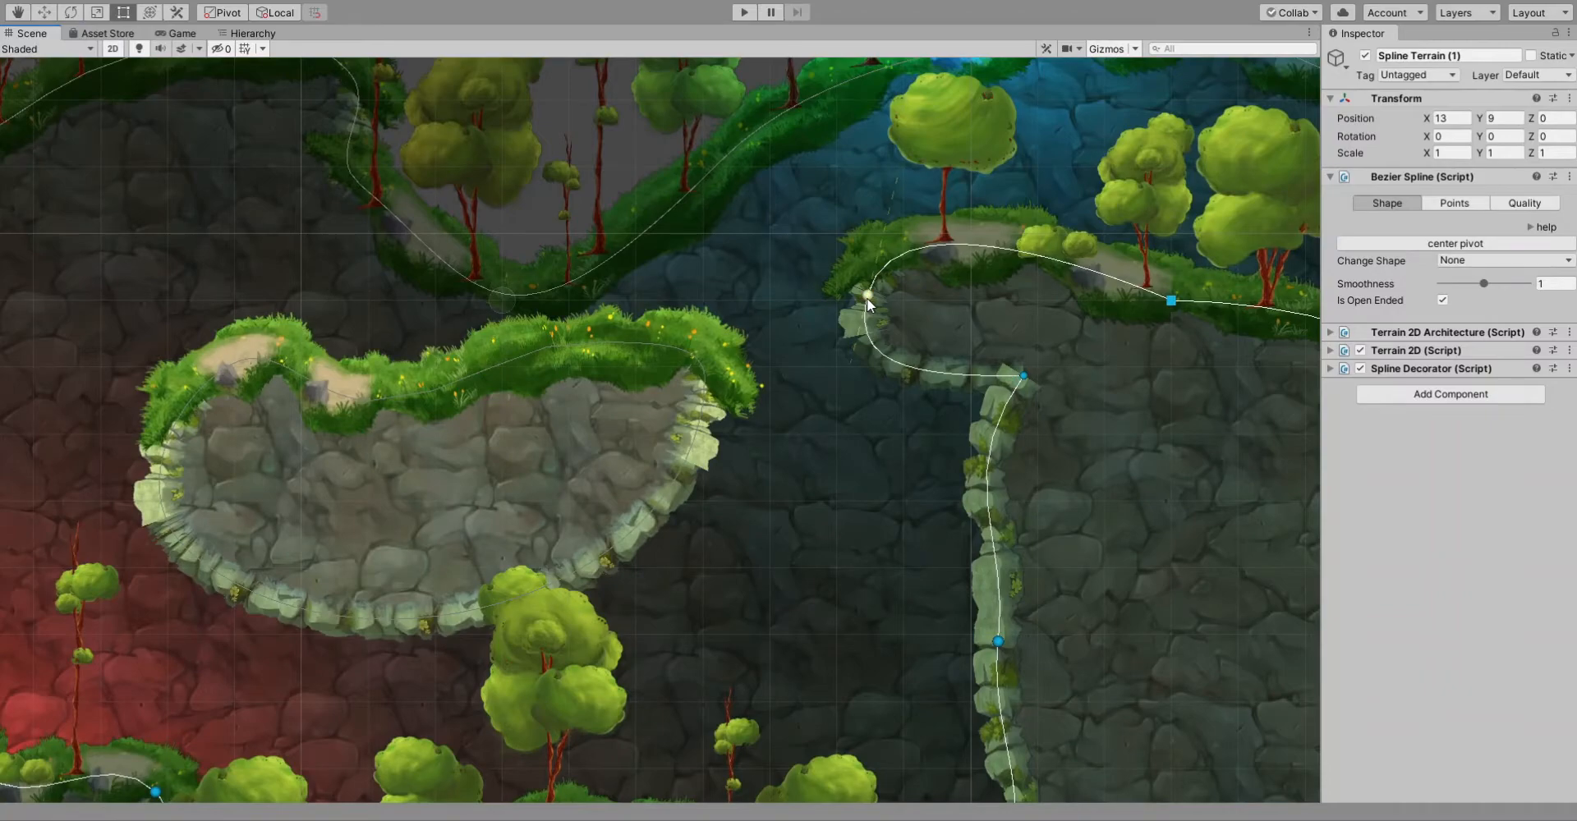
Reposition the ledge's left end point, testing flattened, lifted and stretched shapes.
{"action": "left_click_drag", "start_coordinate": [867, 297], "coordinate": [870, 295]}
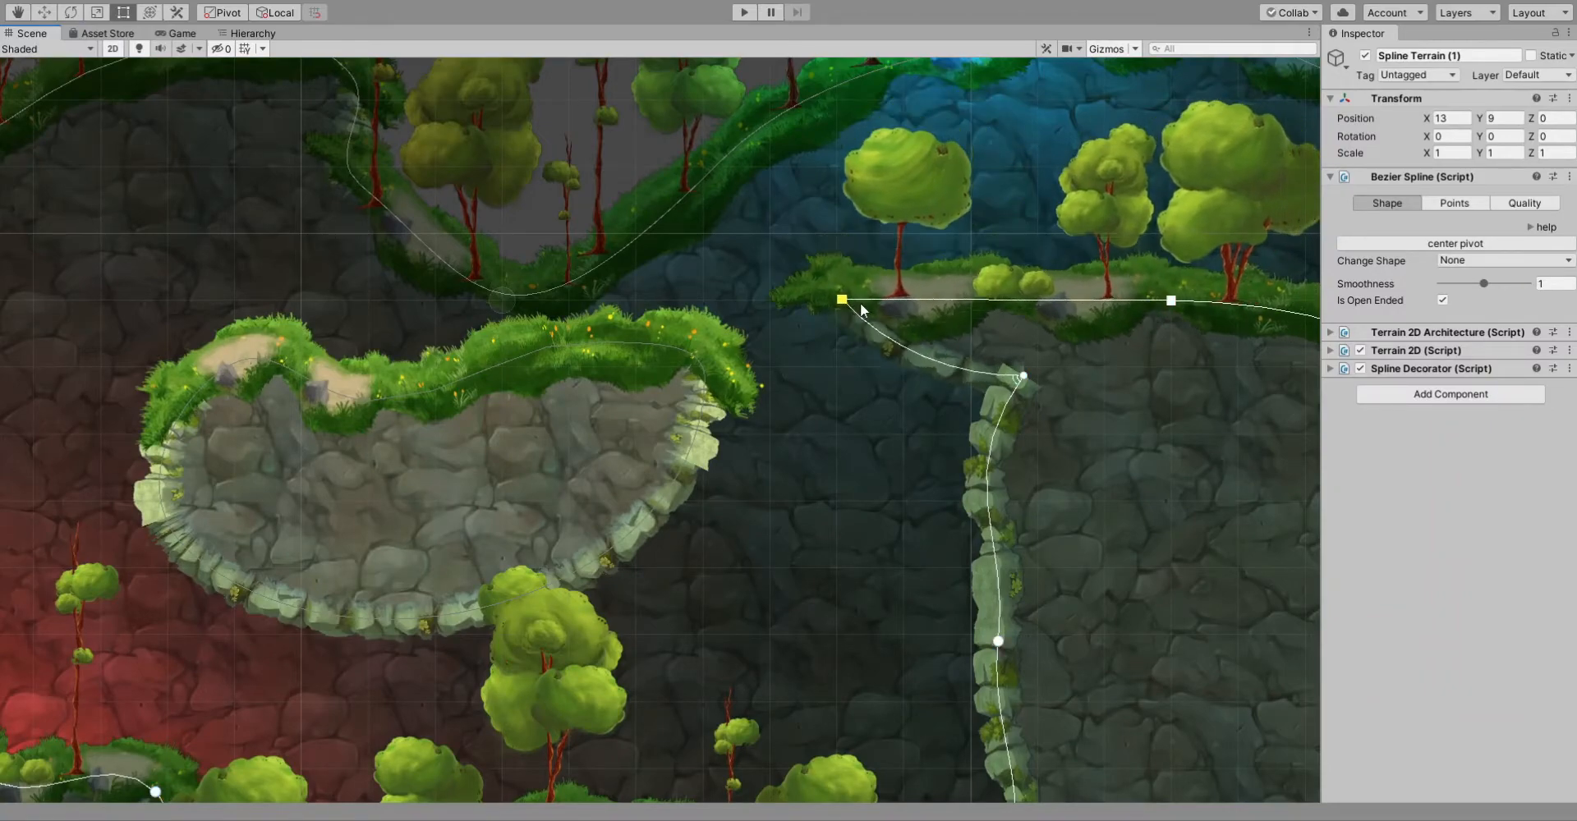
{"action": "left_click_drag", "start_coordinate": [843, 300], "coordinate": [850, 226]}
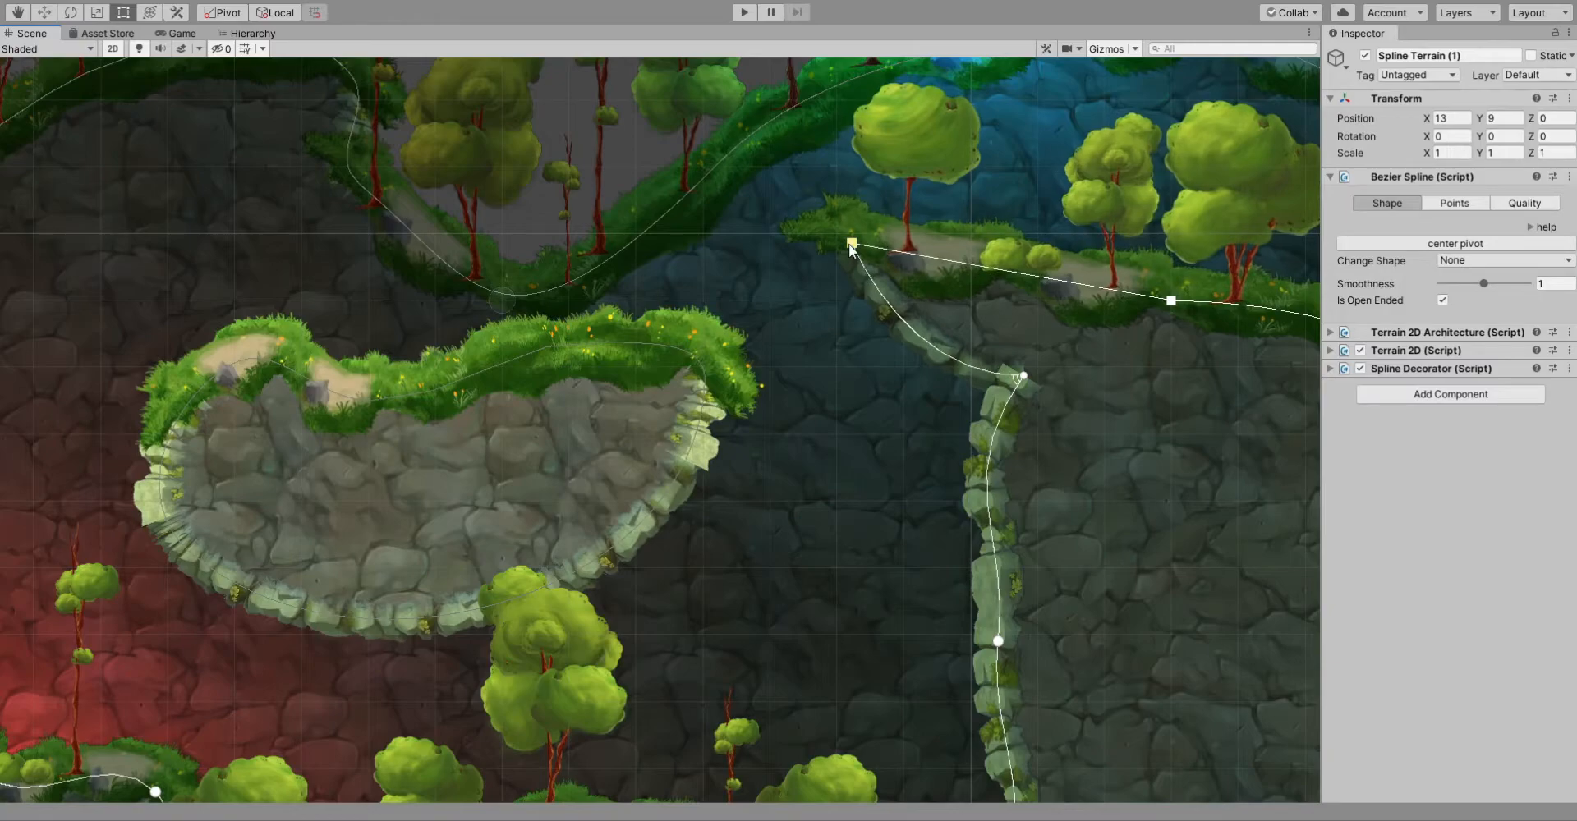
{"action": "left_click_drag", "start_coordinate": [850, 245], "coordinate": [838, 302]}
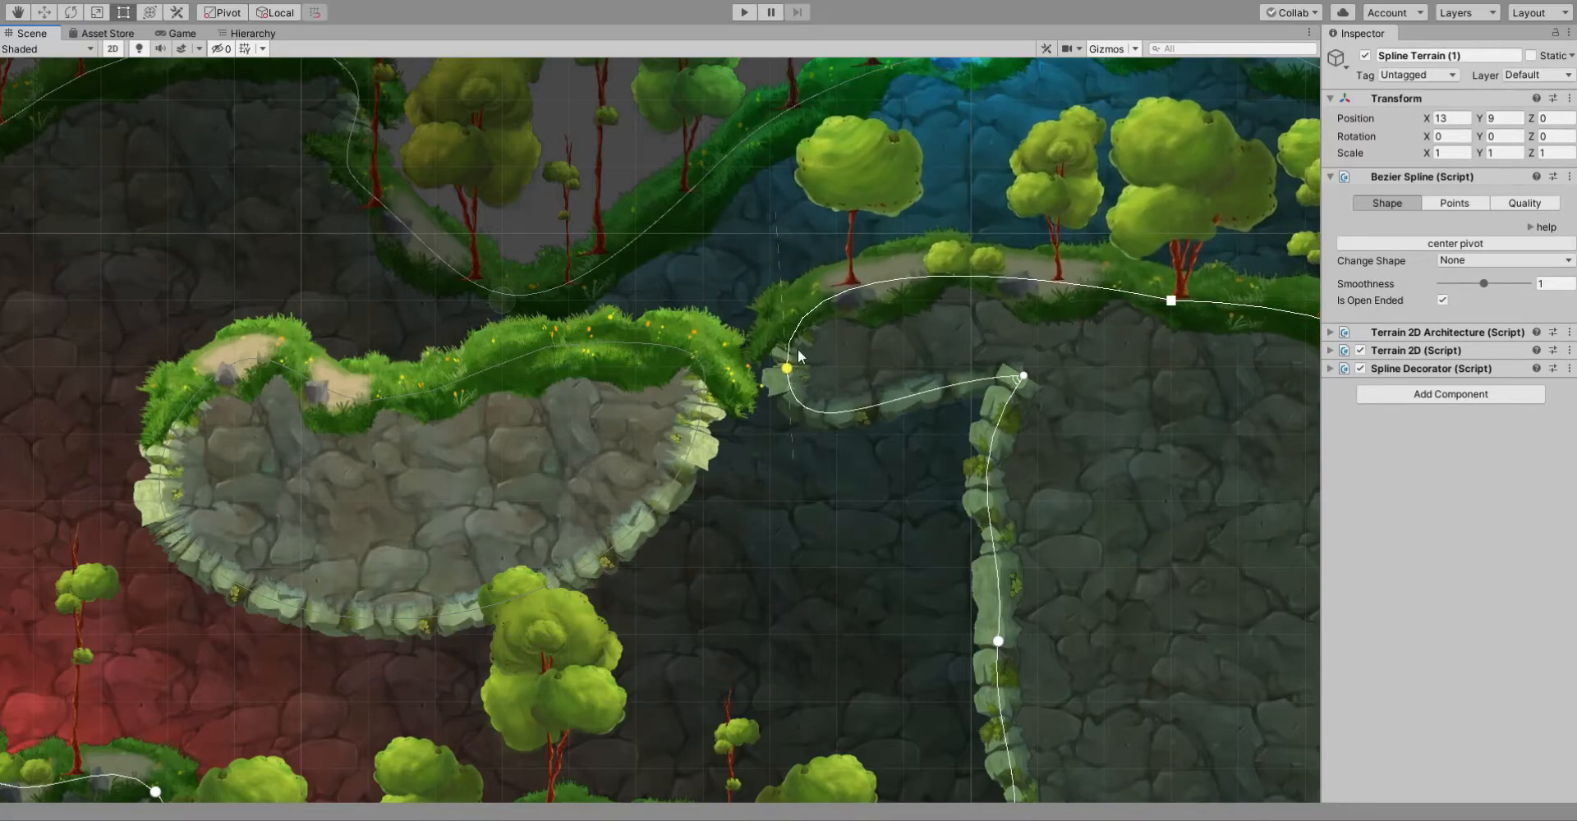
{"action": "left_click_drag", "start_coordinate": [787, 368], "coordinate": [986, 234]}
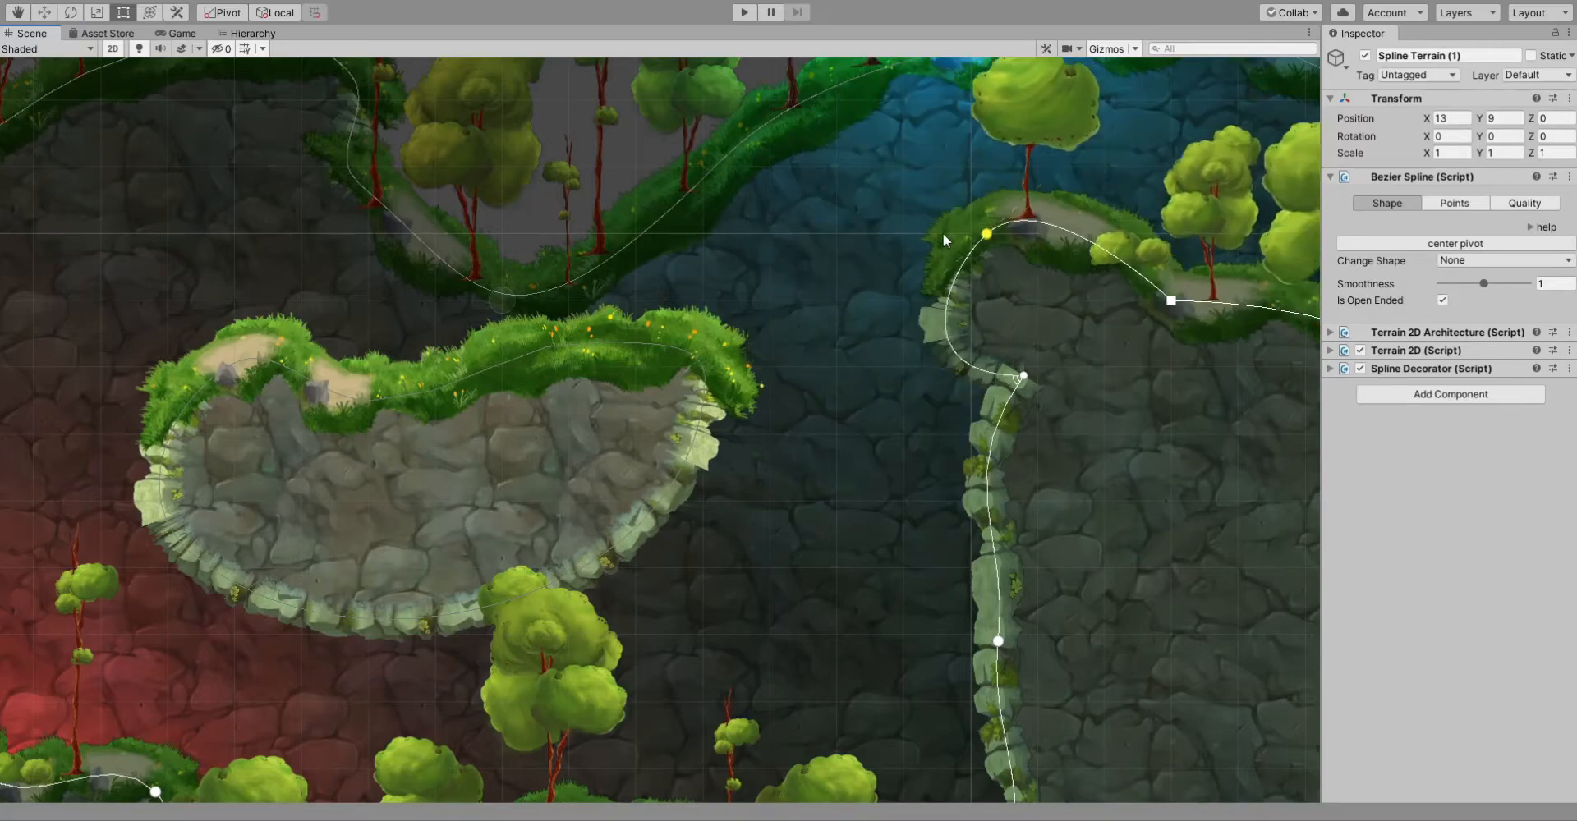
{"action": "left_click_drag", "start_coordinate": [985, 234], "coordinate": [851, 273]}
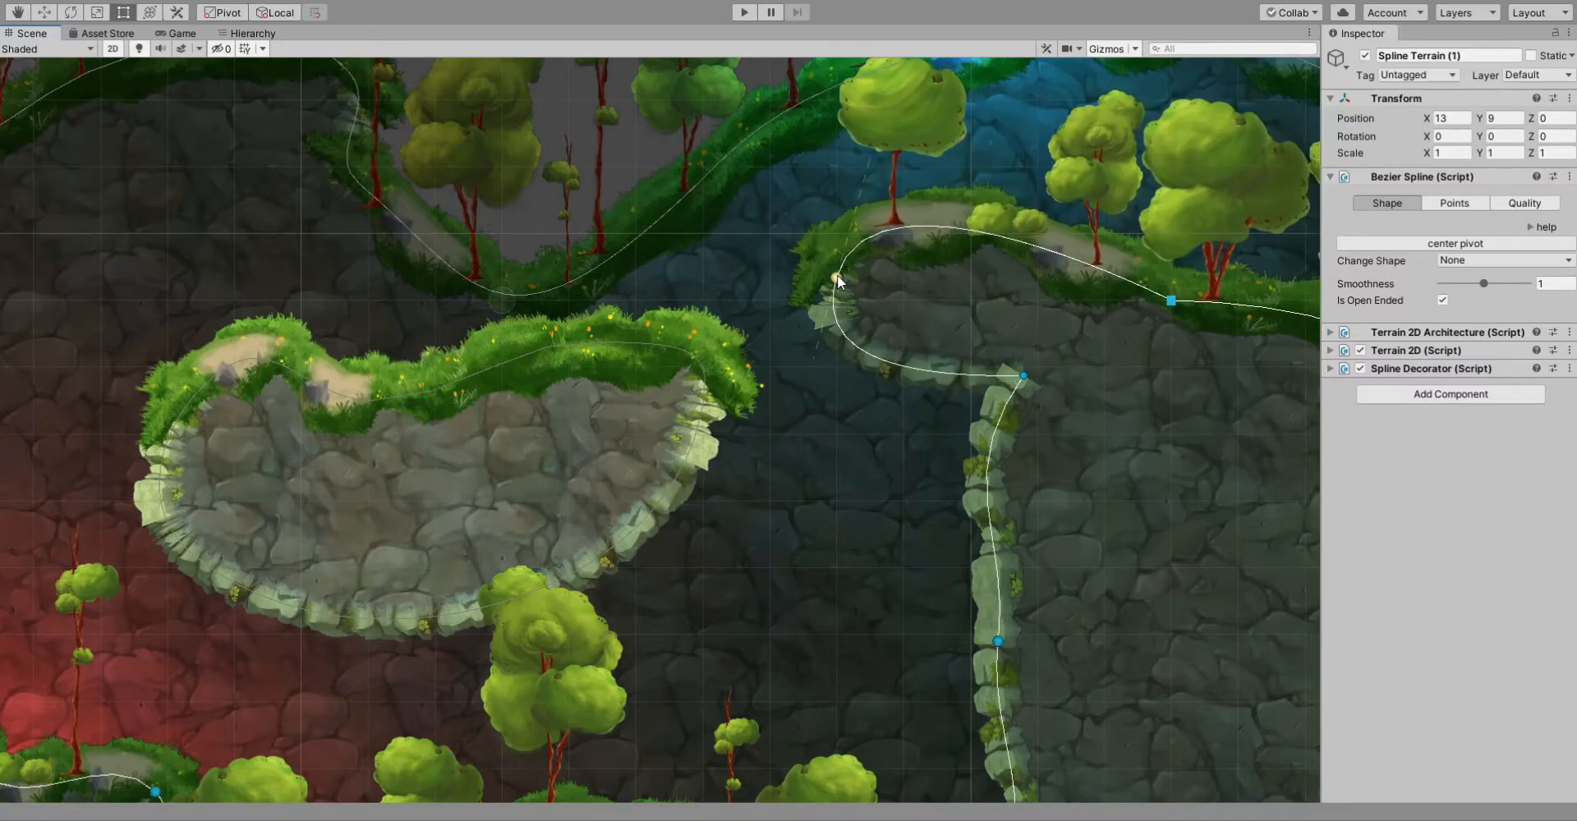
Select the left end point and drag its tangent handle to round the corner.
{"action": "left_click", "coordinate": [833, 278]}
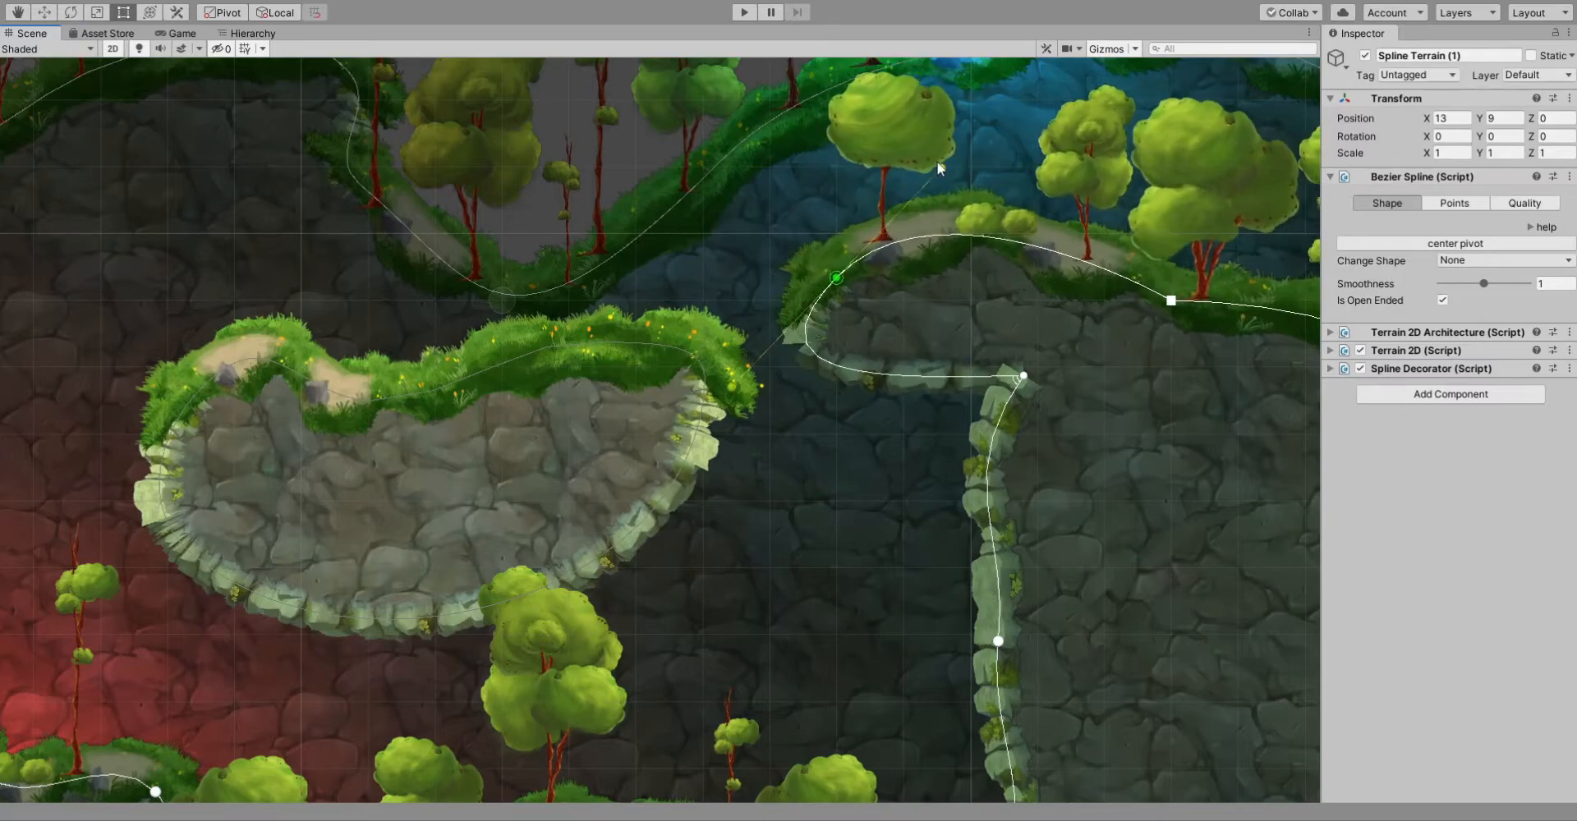
{"action": "left_click_drag", "start_coordinate": [837, 276], "coordinate": [893, 284]}
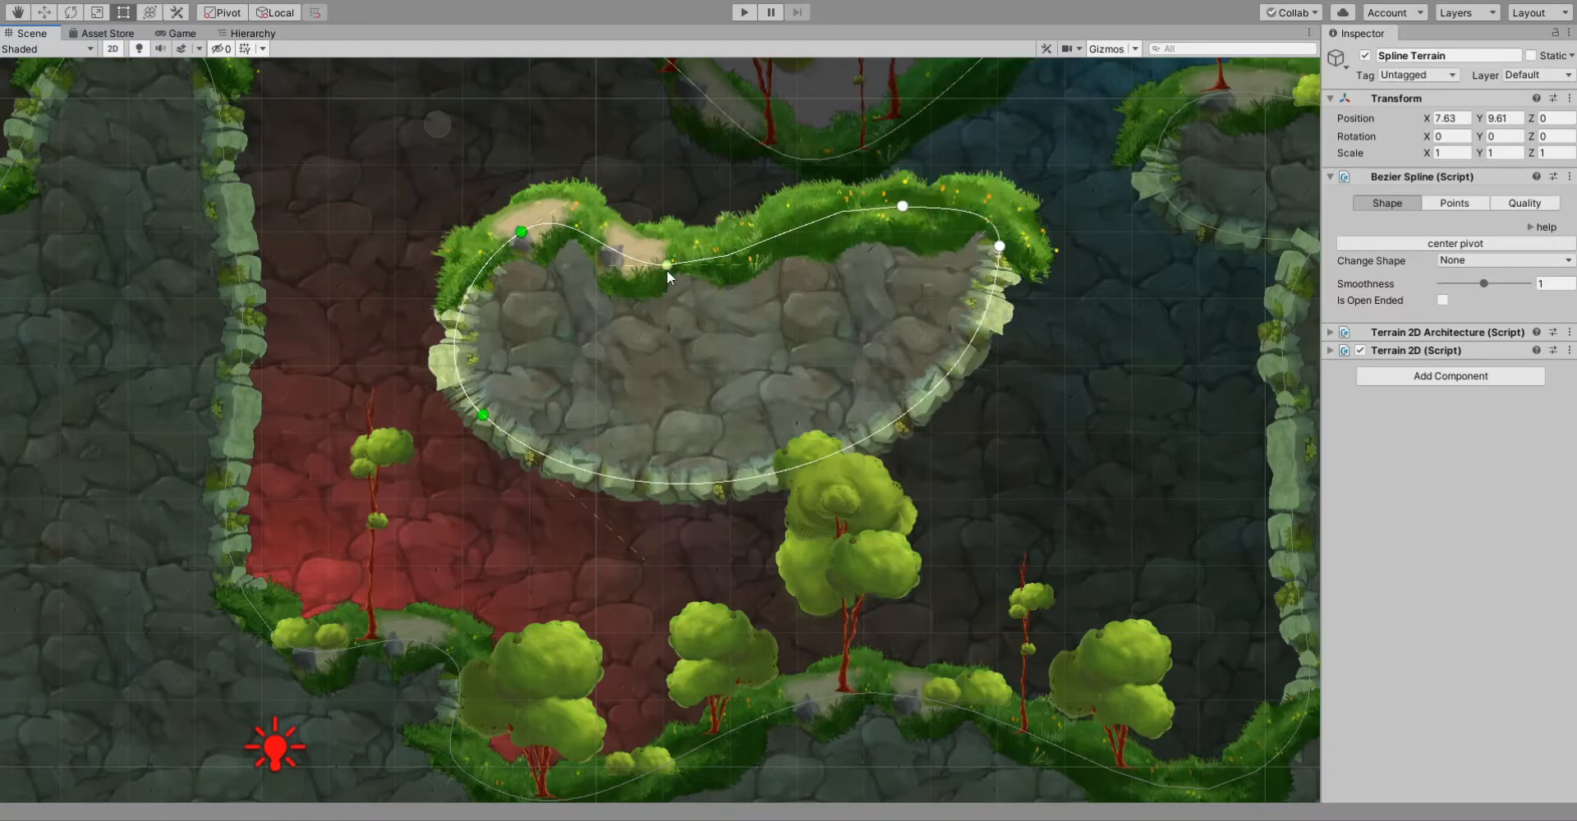
Move two of the floating island's left points together up and outward.
{"action": "left_click_drag", "start_coordinate": [669, 278], "coordinate": [712, 234]}
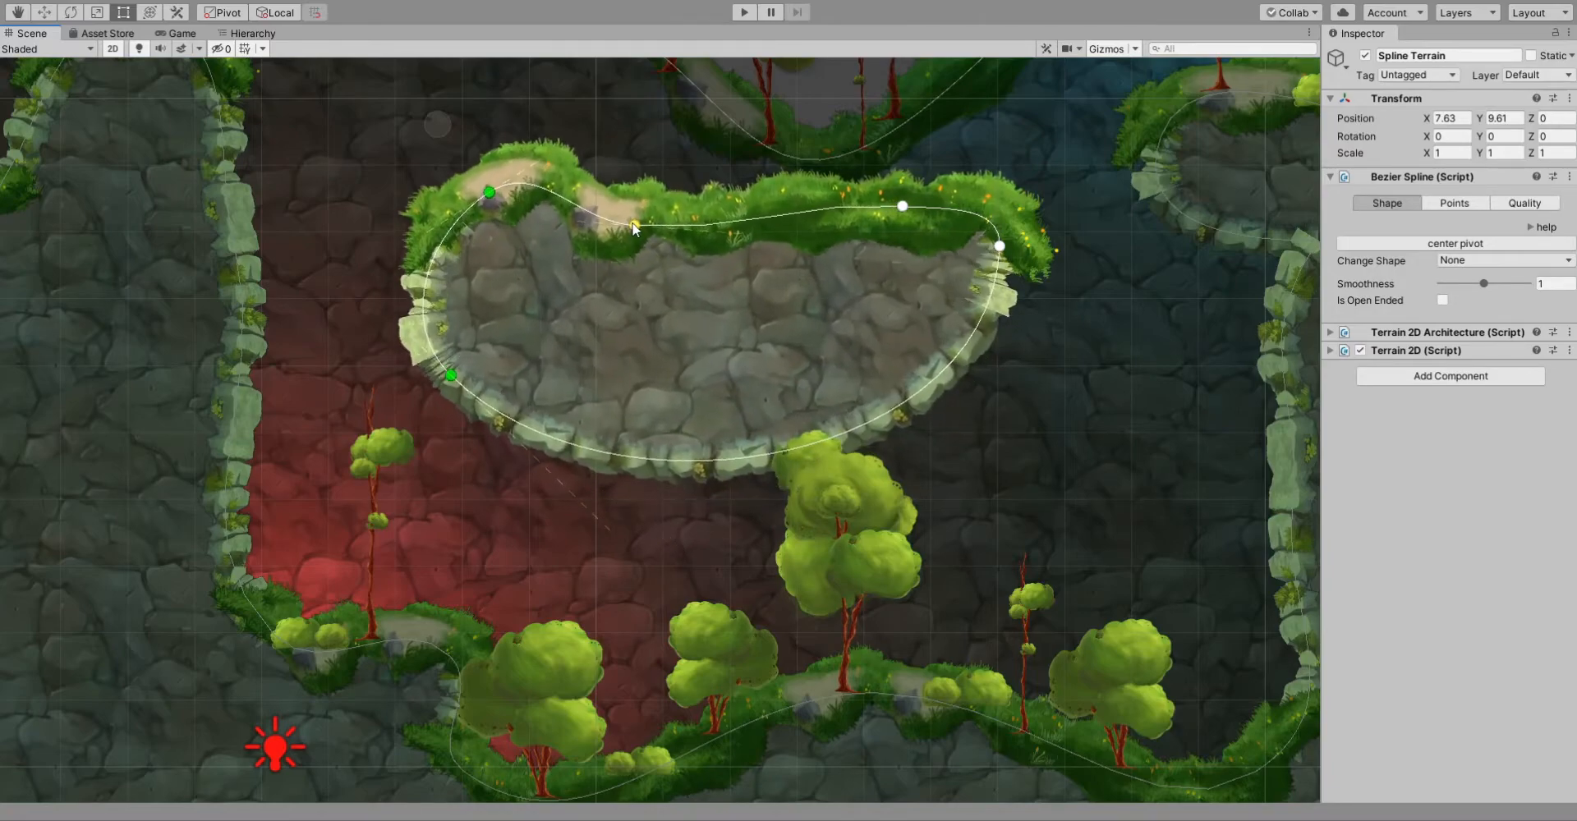
{"action": "left_click_drag", "start_coordinate": [636, 225], "coordinate": [749, 291]}
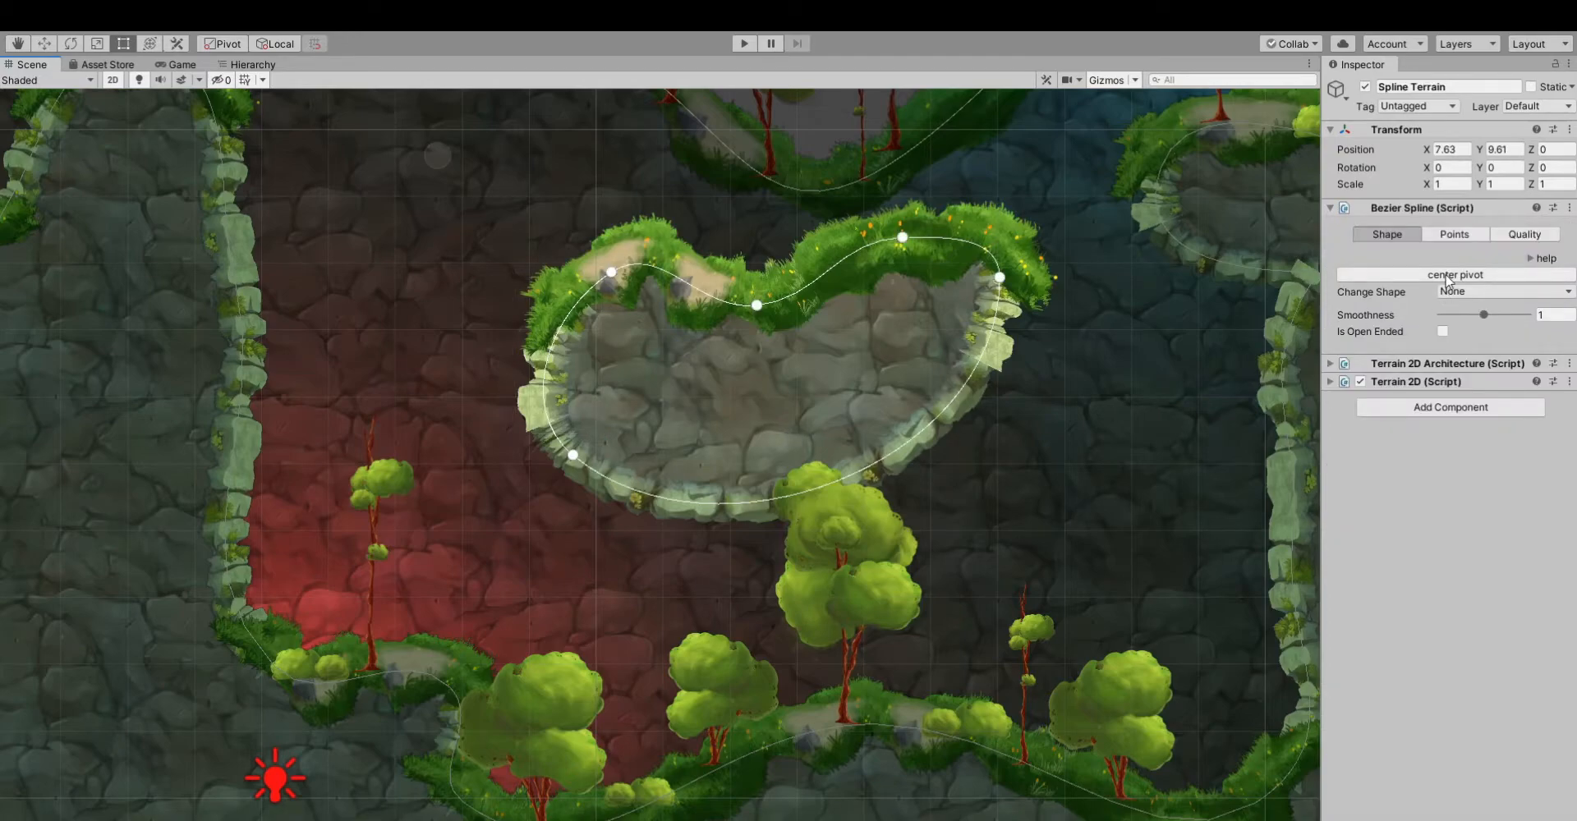
Use Center Pivot to recentre the floating island's pivot inside its shape.
{"action": "left_click", "coordinate": [1450, 275]}
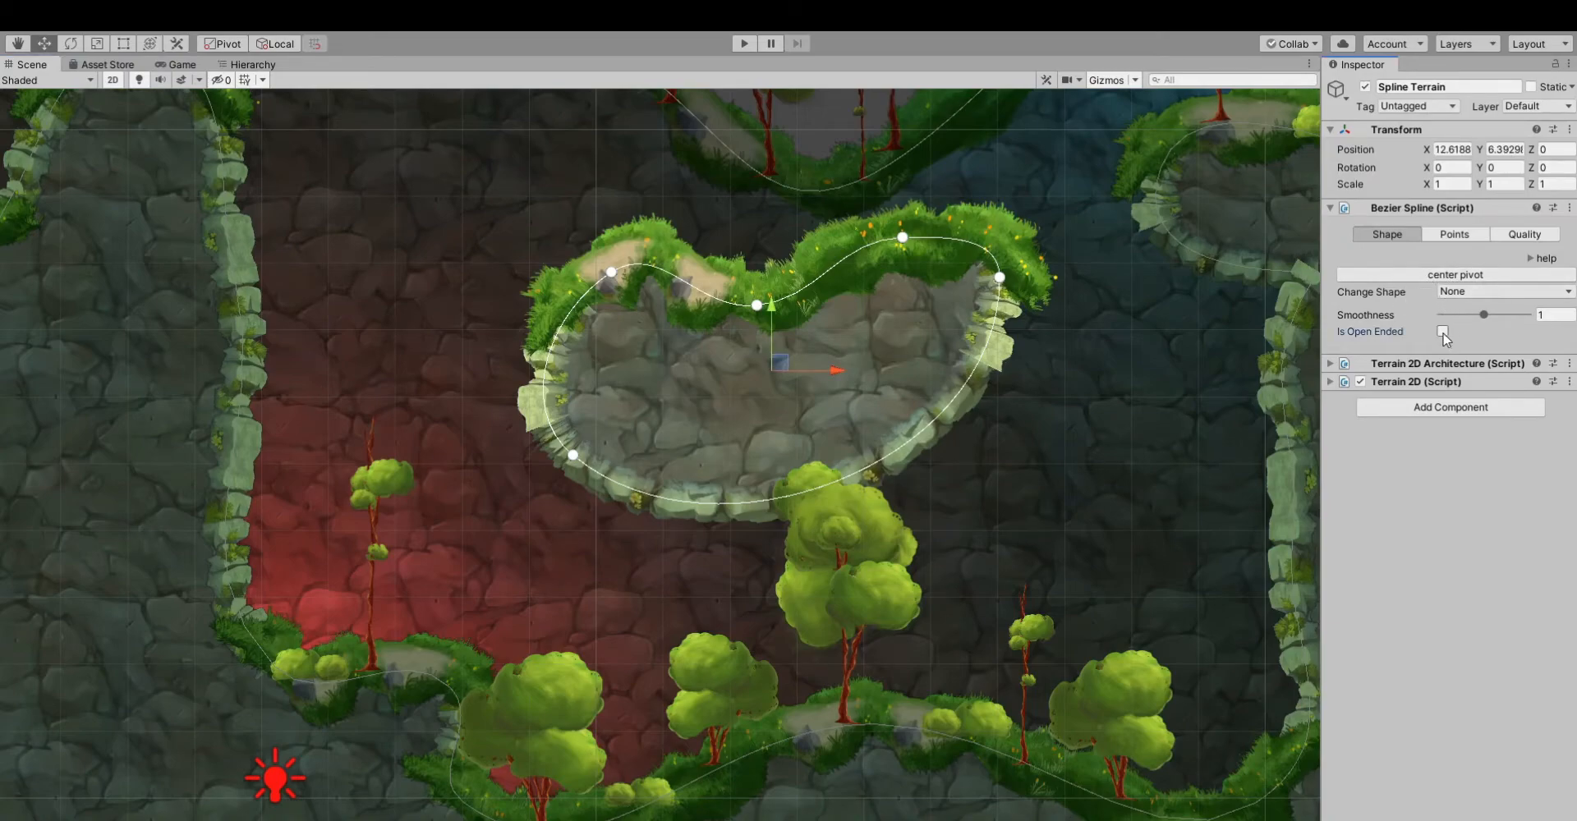
{"action": "left_click", "coordinate": [1442, 331]}
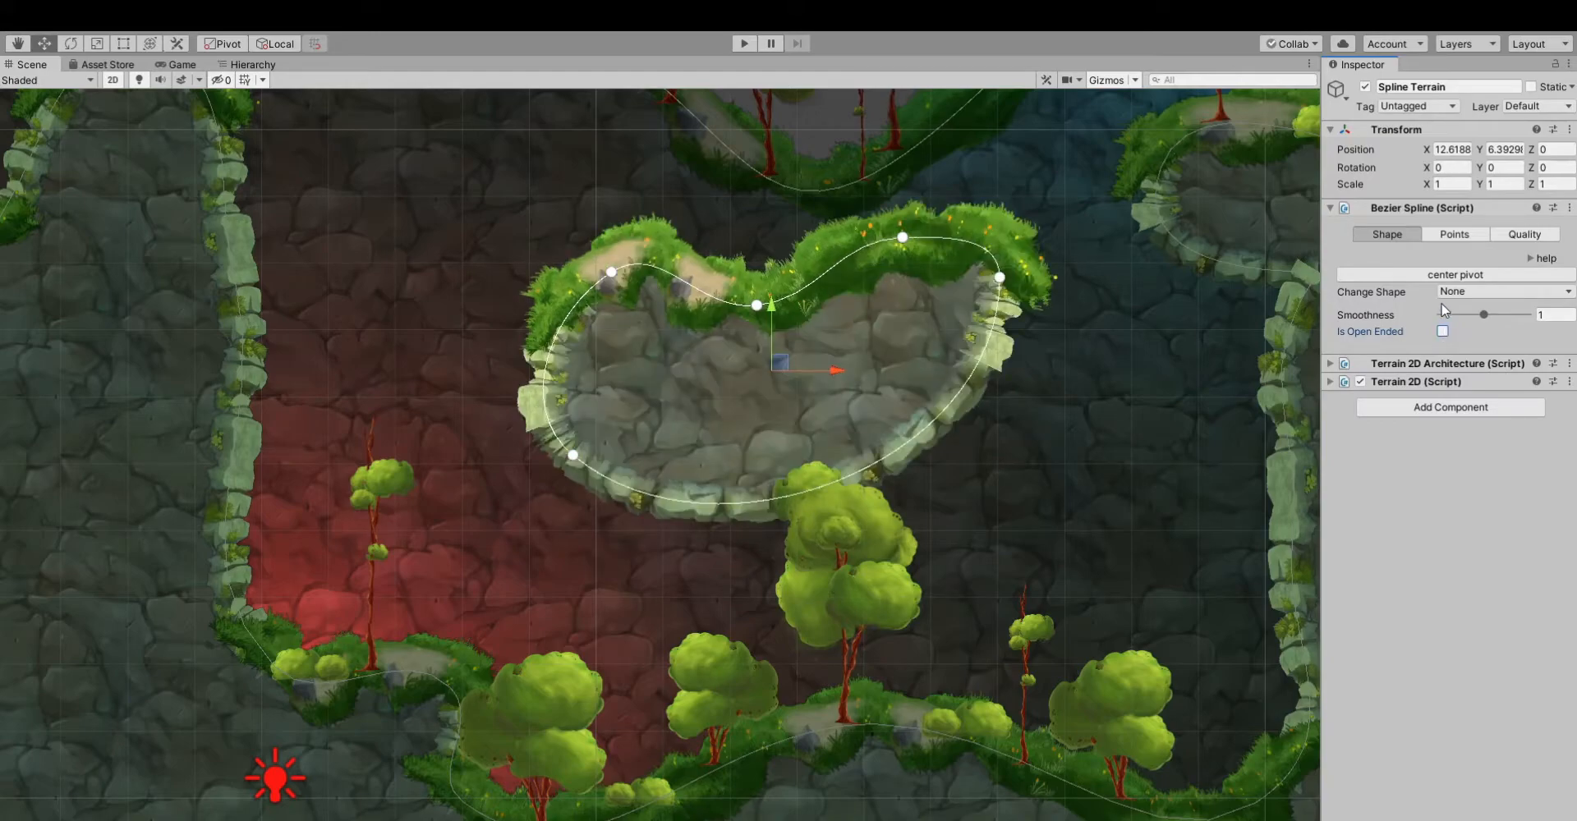
{"action": "left_click", "coordinate": [1523, 292]}
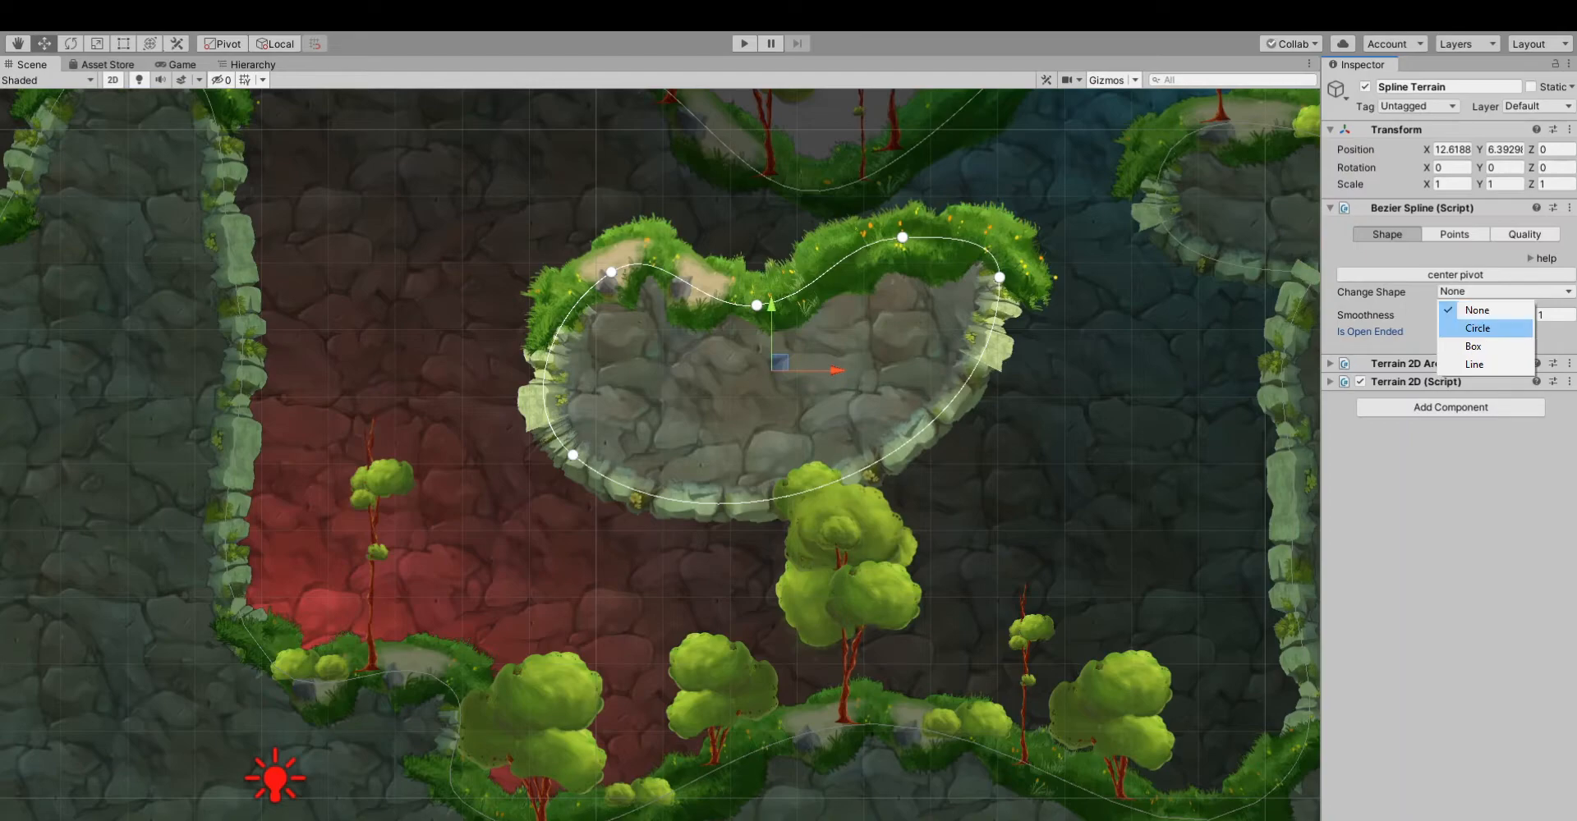
{"action": "left_click", "coordinate": [1473, 346]}
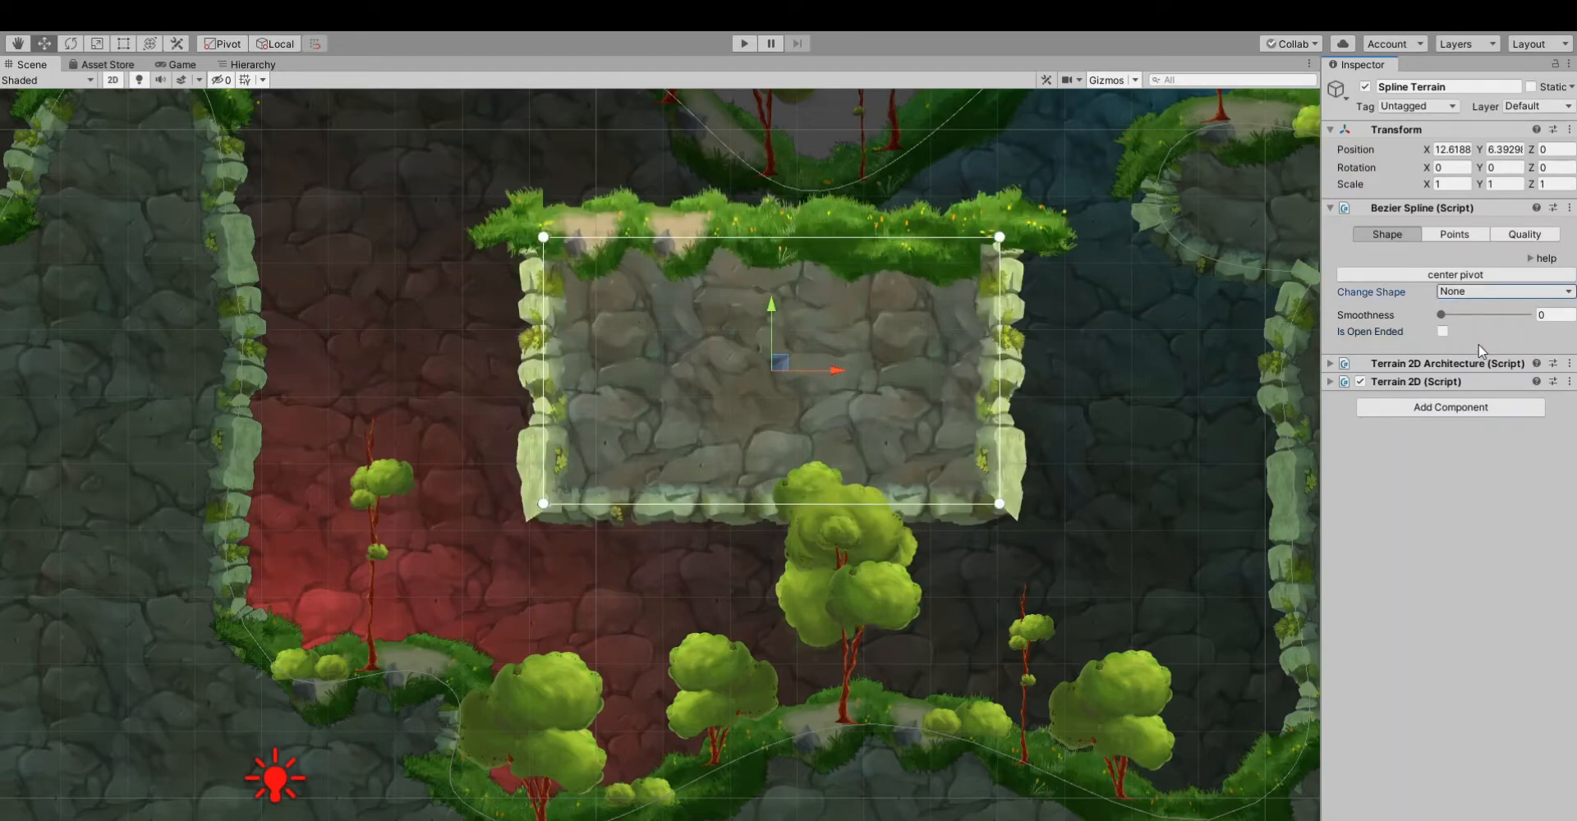
{"action": "left_click", "coordinate": [1505, 292]}
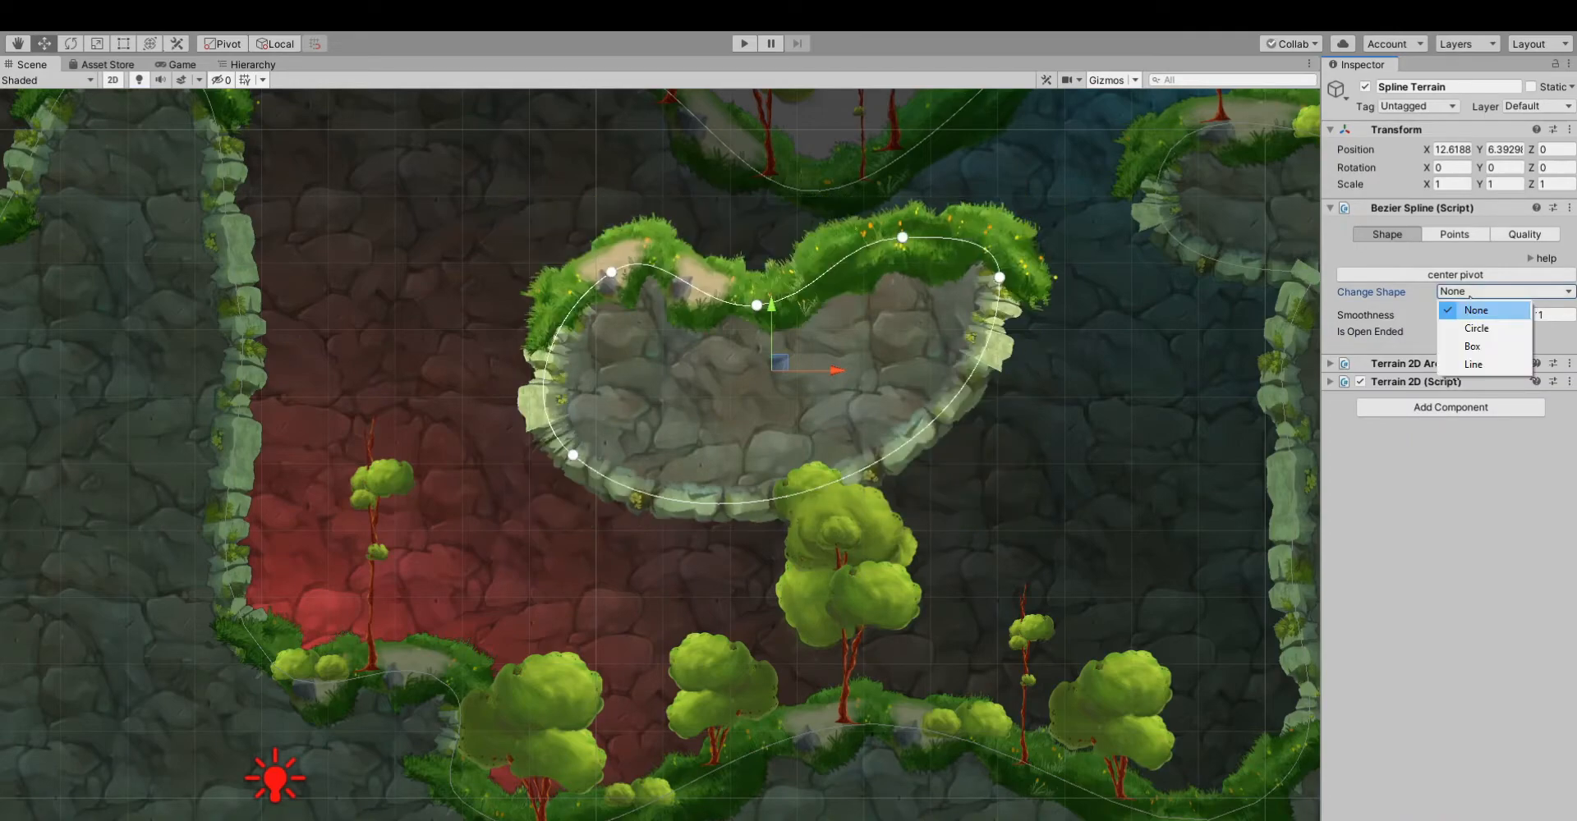
{"action": "left_click", "coordinate": [1476, 328]}
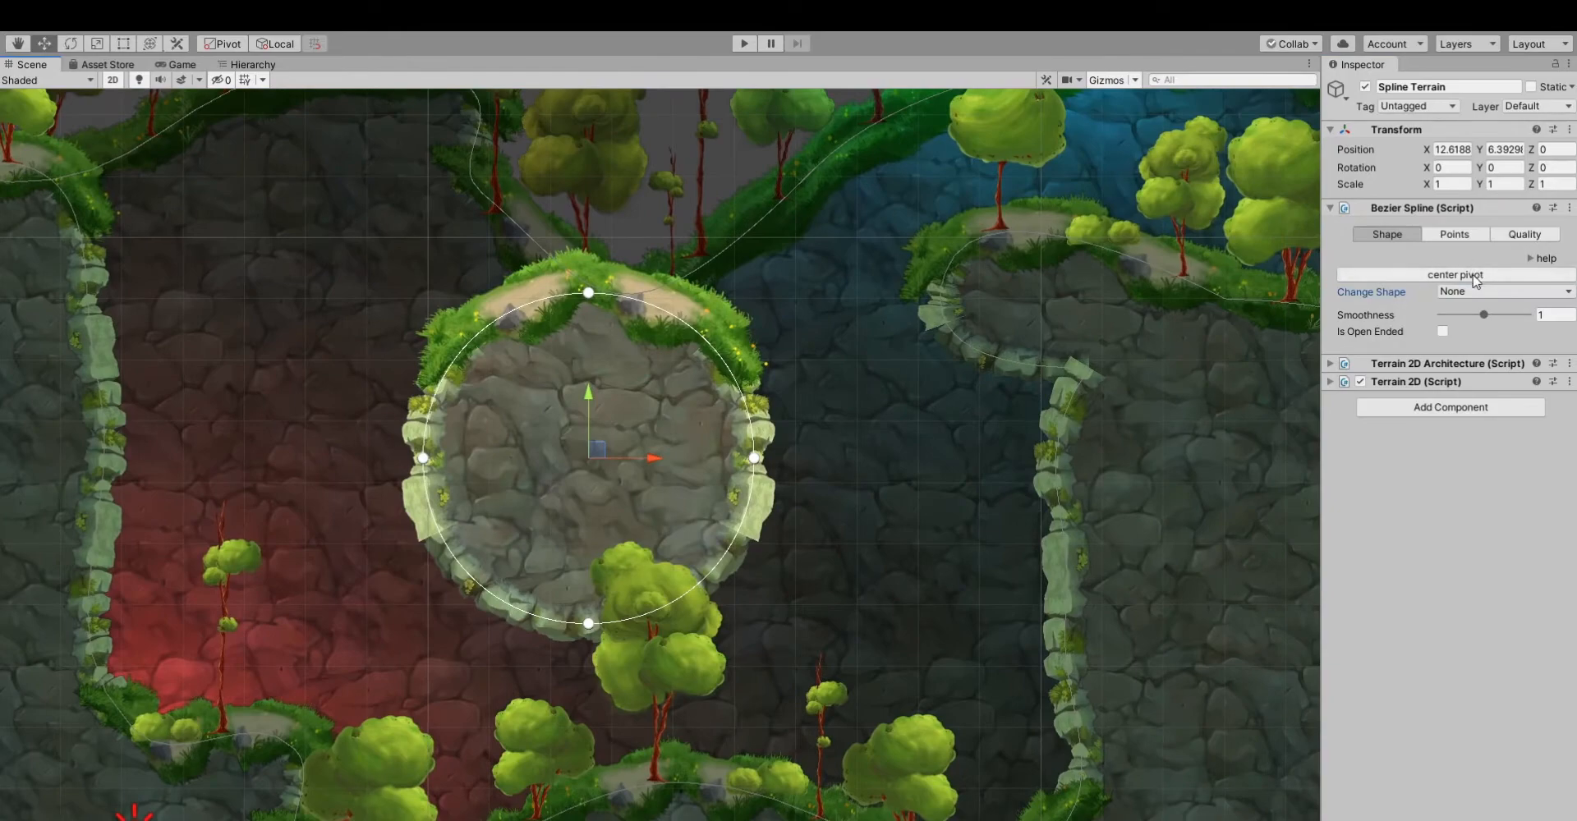
{"action": "left_click", "coordinate": [1442, 331]}
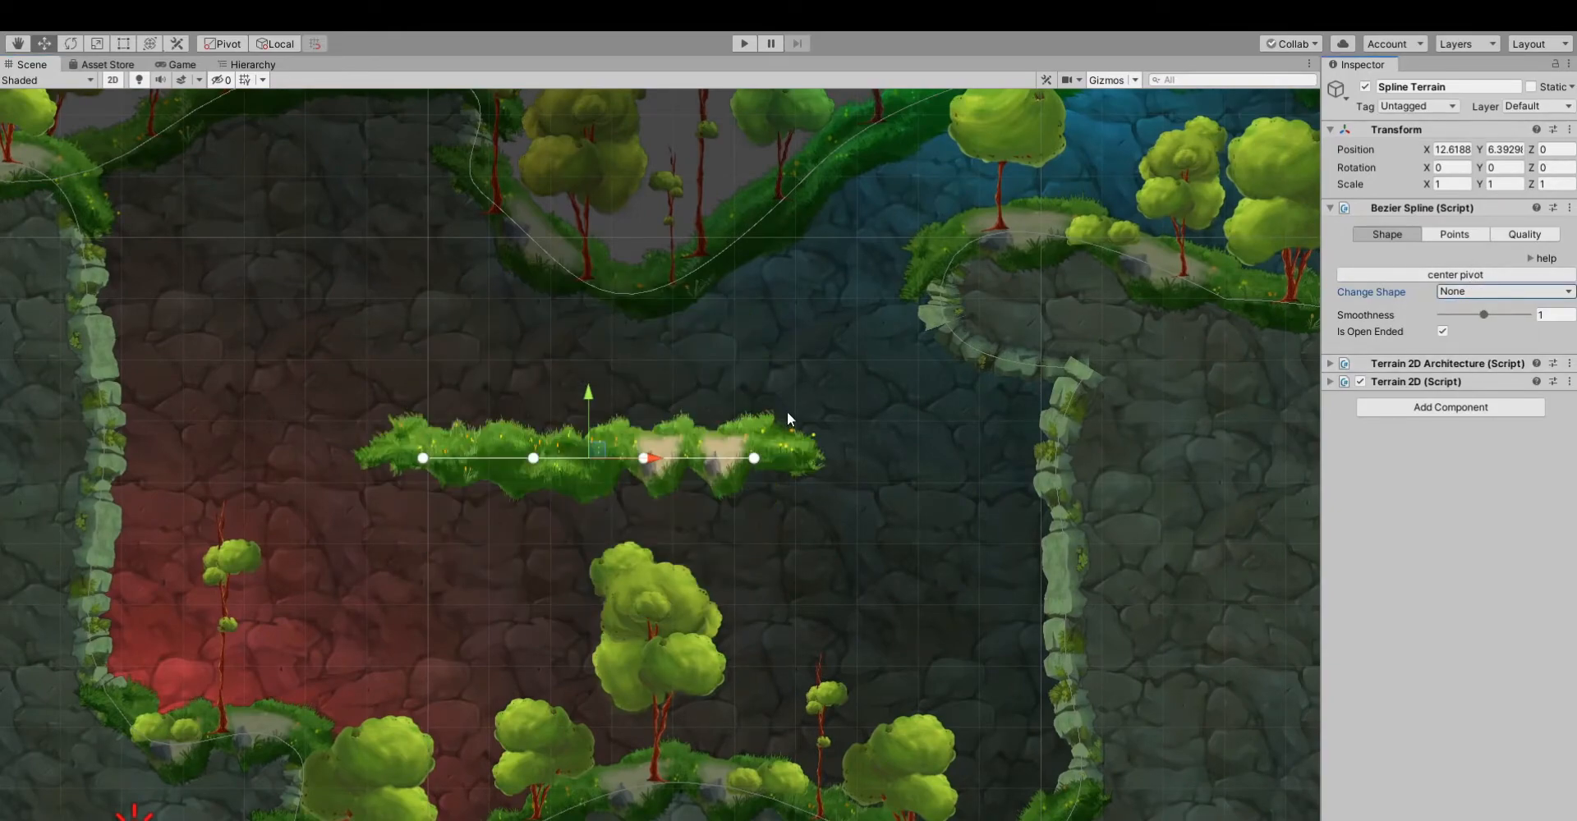
{"action": "left_click", "coordinate": [1442, 331]}
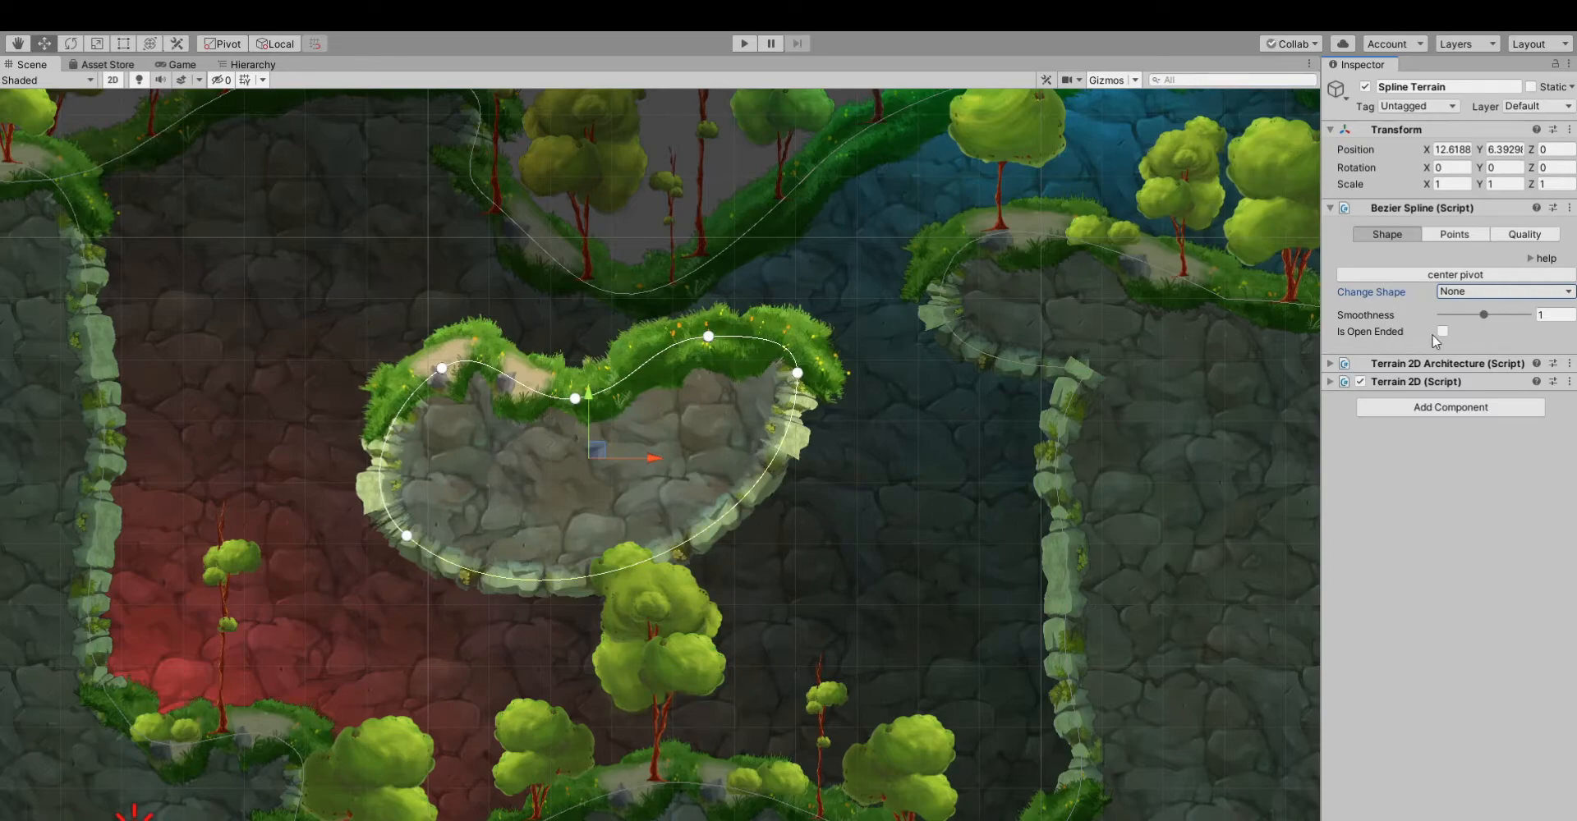
Pull the island's right control point outward and lower its Smoothness slightly.
{"action": "left_click_drag", "start_coordinate": [797, 373], "coordinate": [863, 435]}
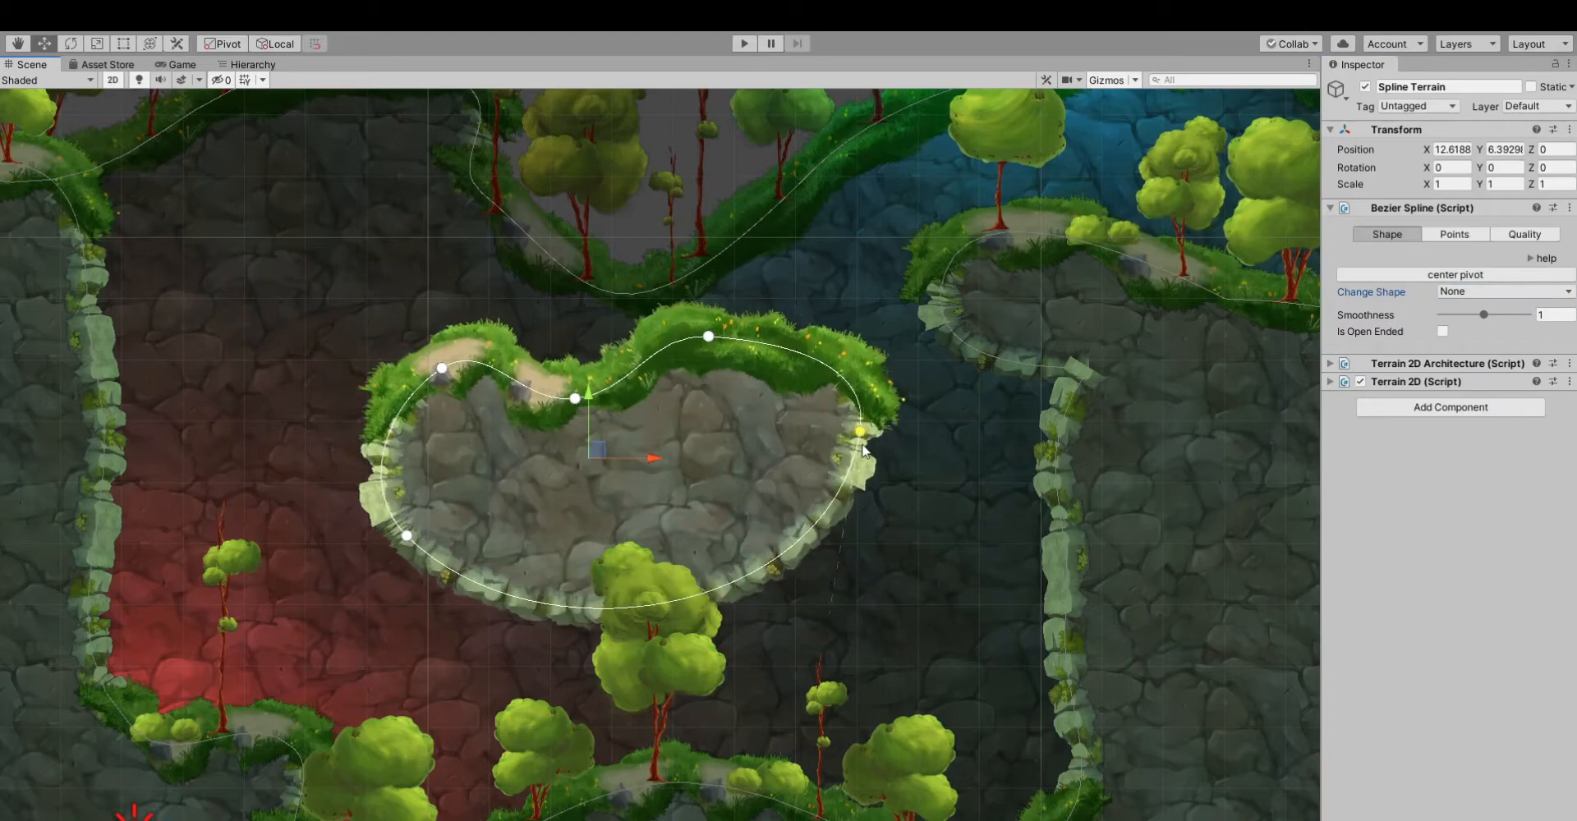
{"action": "left_click_drag", "start_coordinate": [863, 434], "coordinate": [843, 439]}
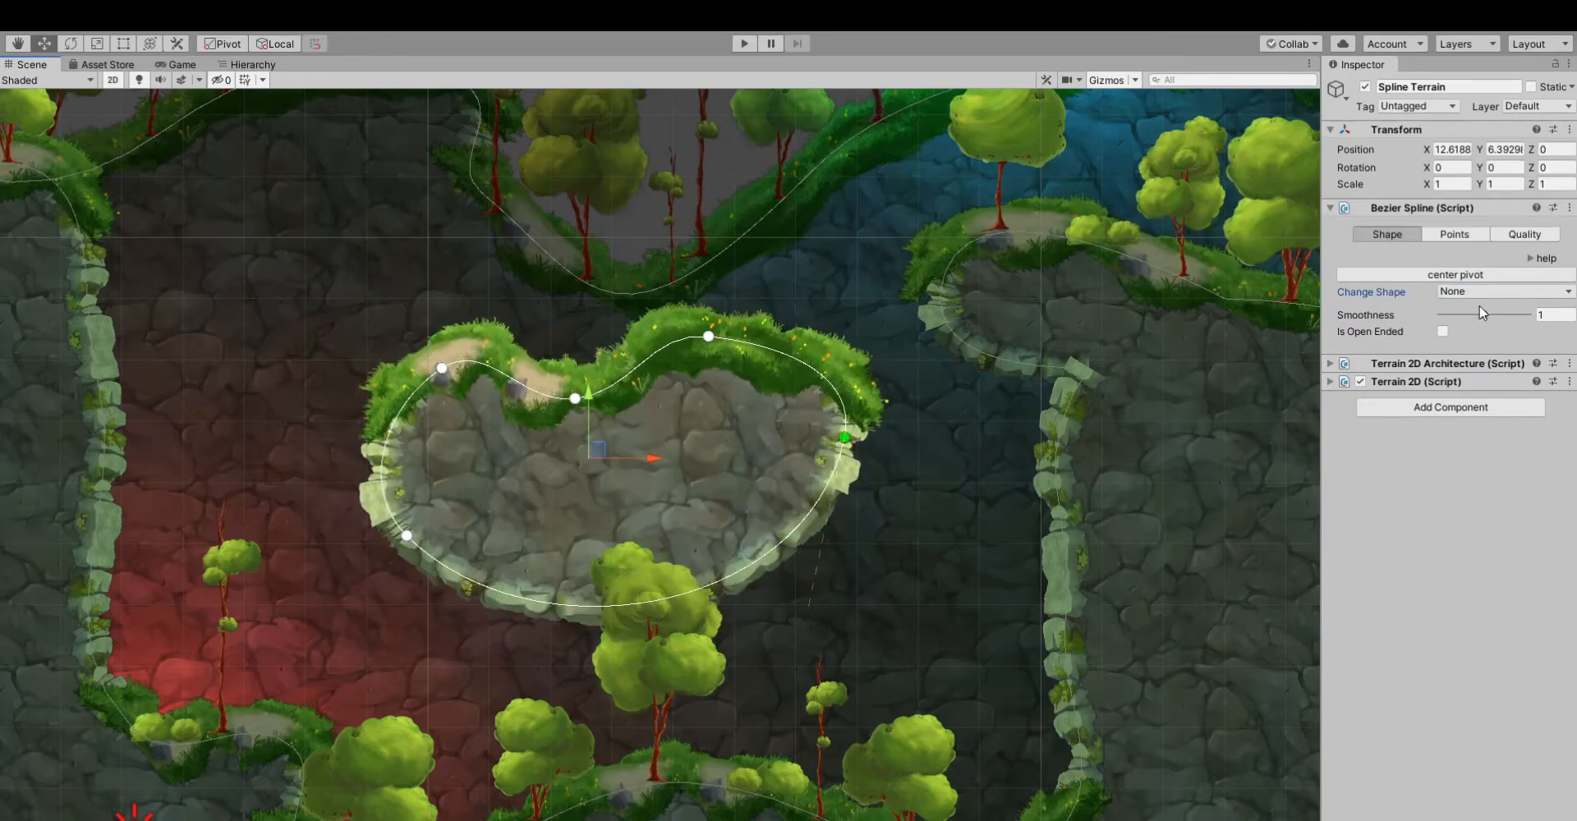
{"action": "left_click_drag", "start_coordinate": [1518, 314], "coordinate": [1467, 314]}
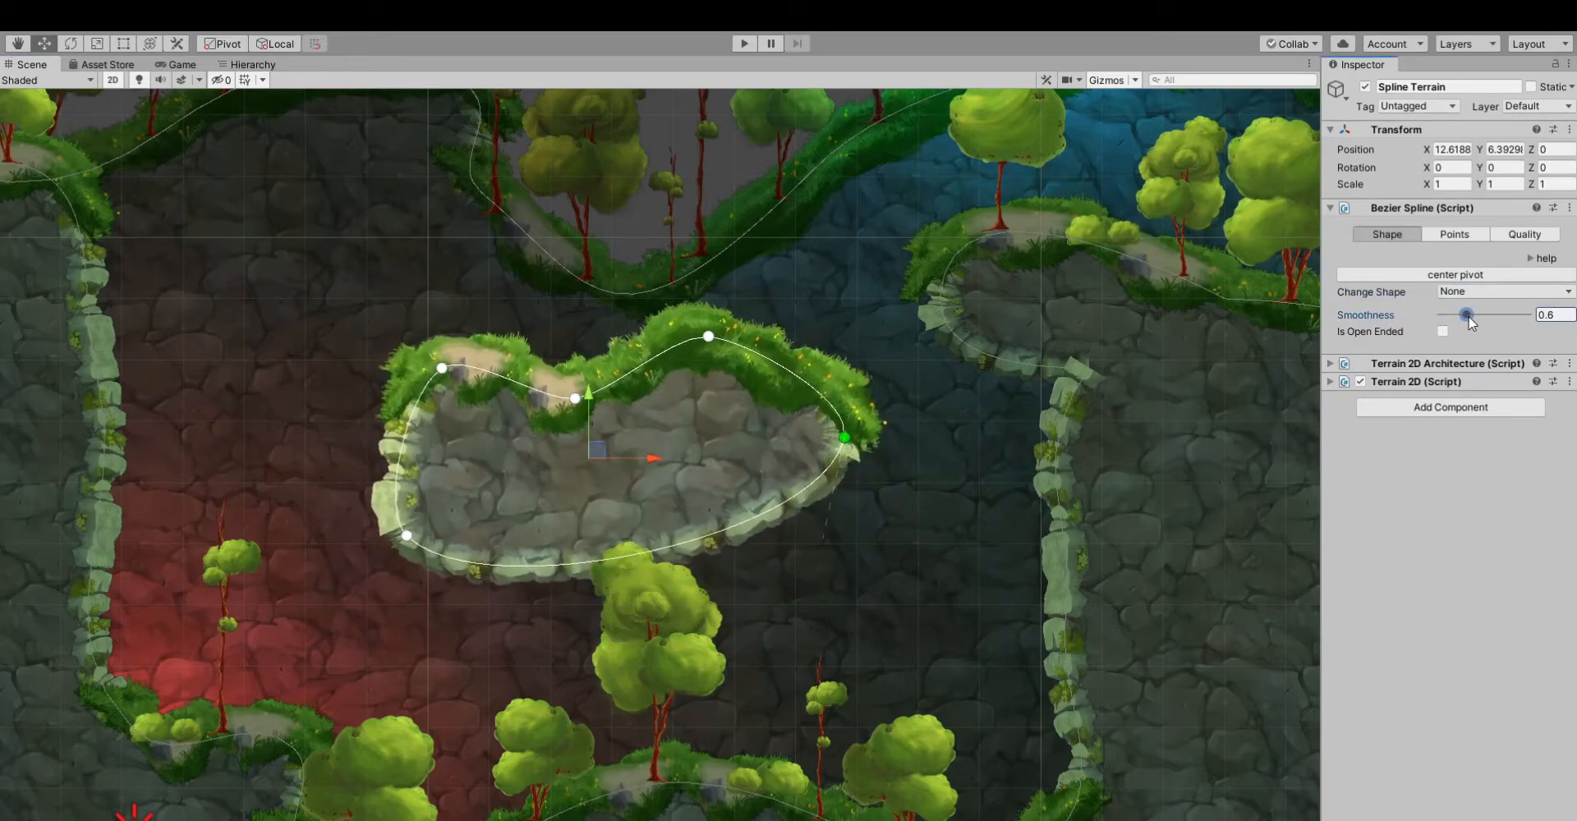
{"action": "left_click_drag", "start_coordinate": [1466, 314], "coordinate": [1474, 314]}
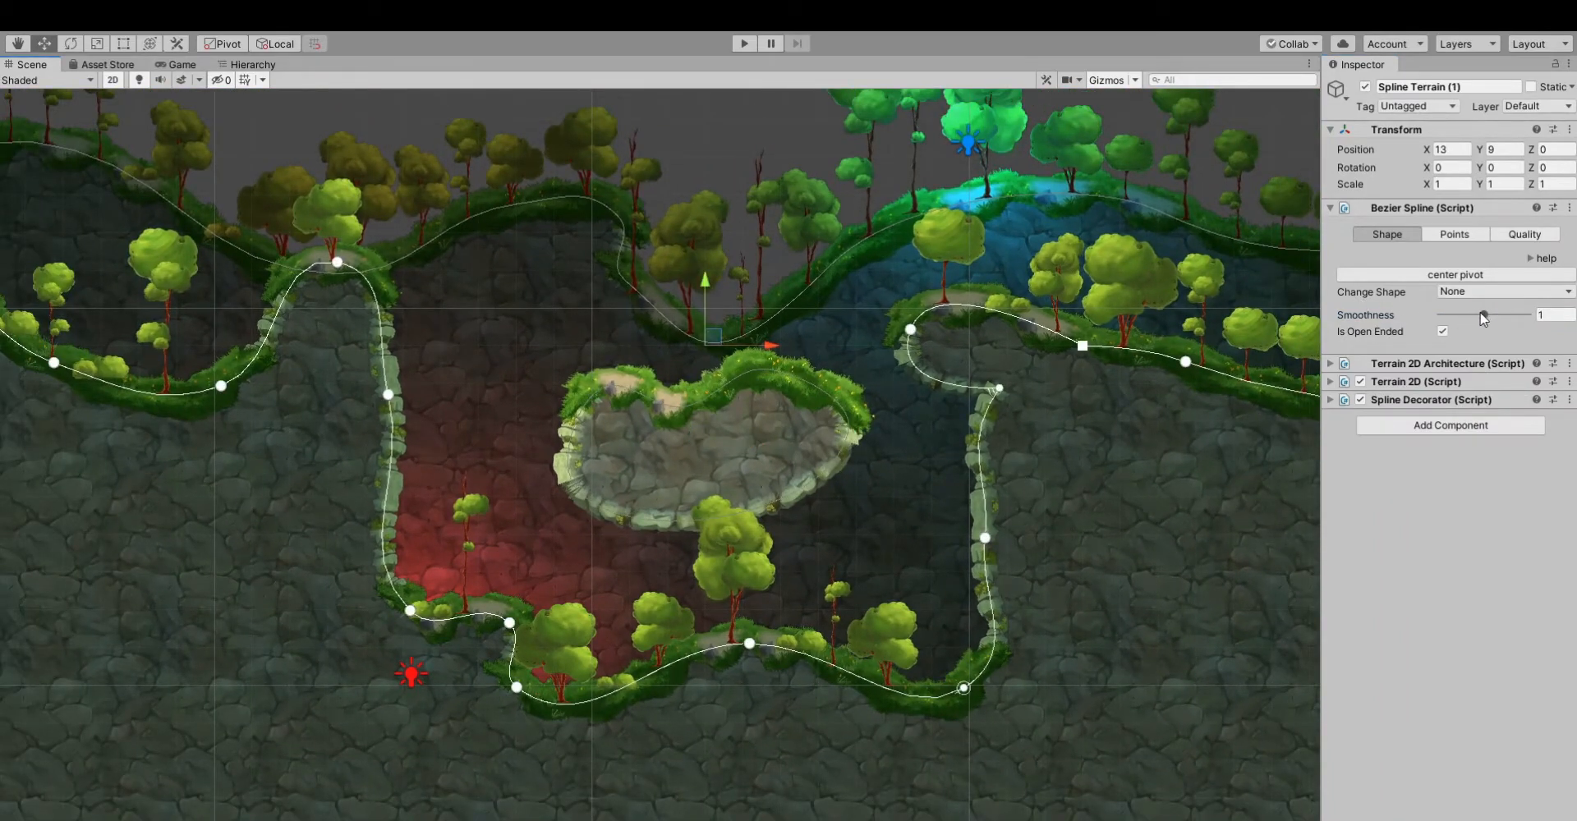
Set the cave ground's Smoothness to 0, then 0.47, then leave it at 1.02.
{"action": "left_click_drag", "start_coordinate": [1483, 315], "coordinate": [1440, 315]}
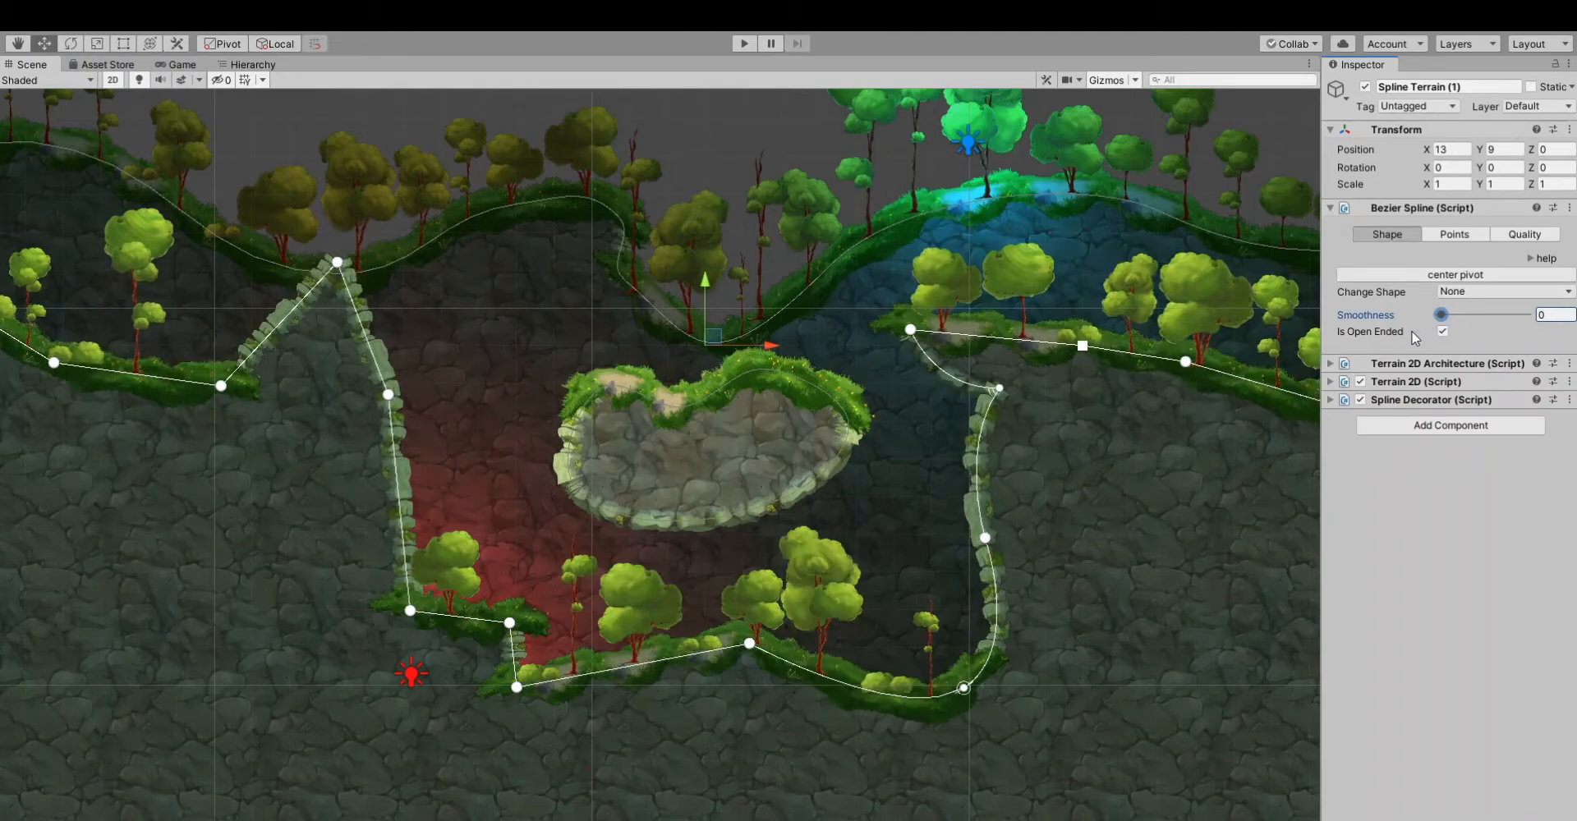
{"action": "mouse_move", "coordinate": [1402, 339]}
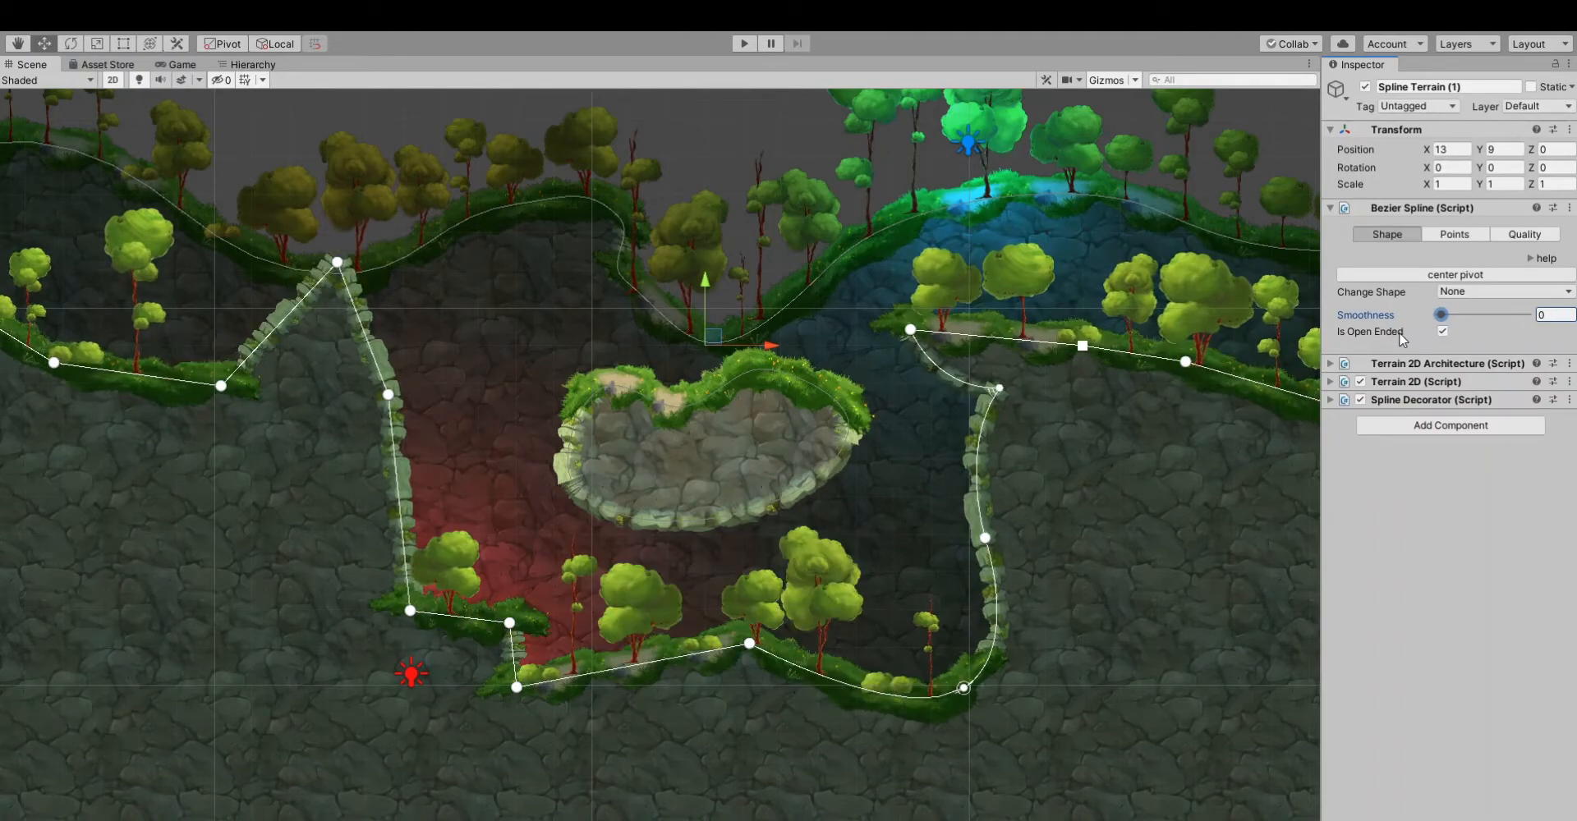
{"action": "left_click_drag", "start_coordinate": [1443, 315], "coordinate": [1460, 314]}
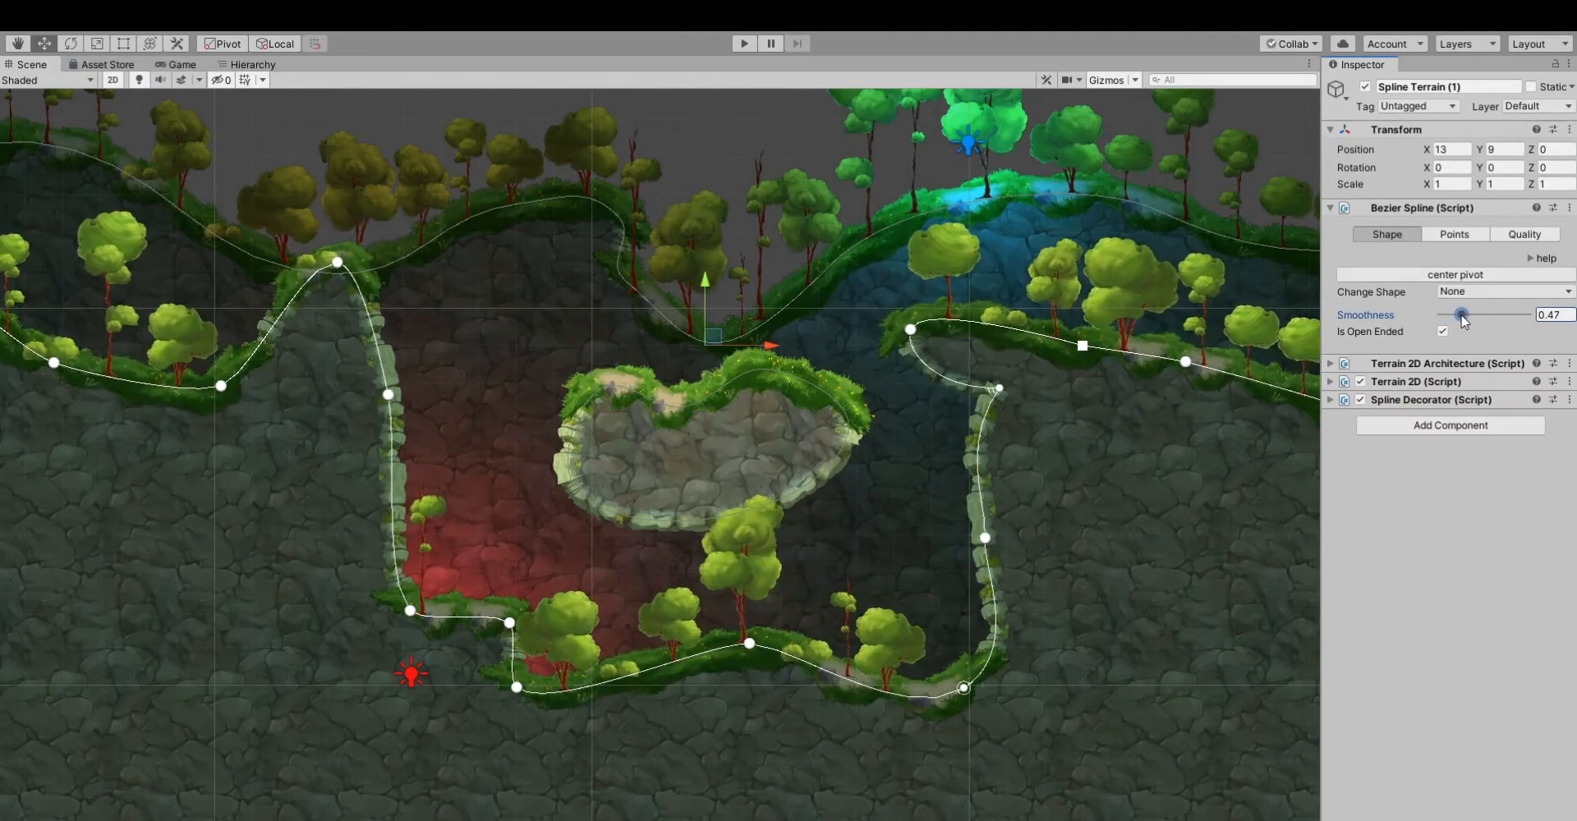
{"action": "left_click_drag", "start_coordinate": [1461, 314], "coordinate": [1486, 315]}
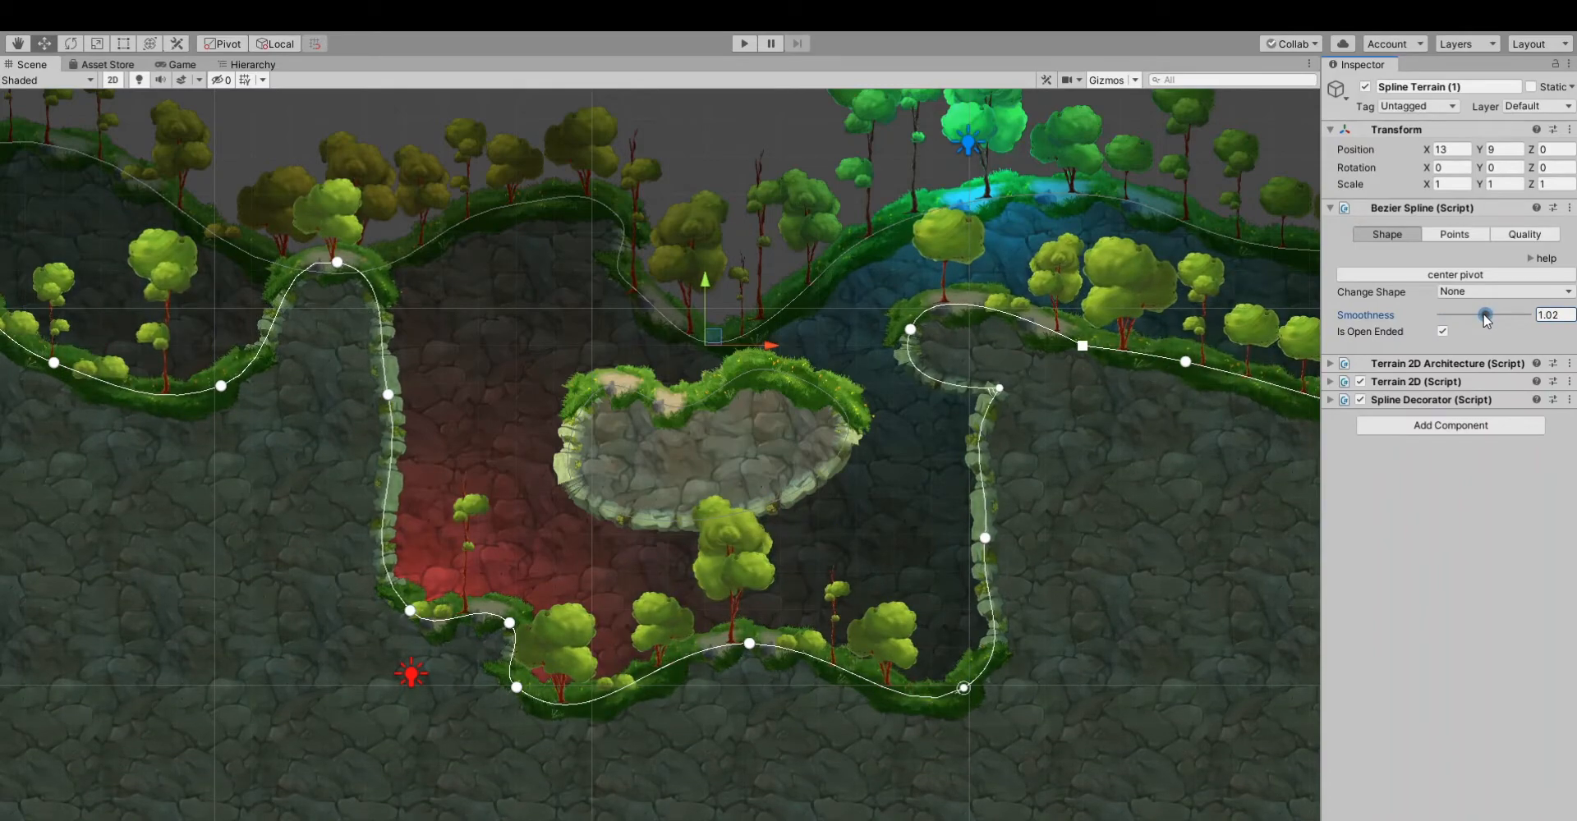
{"action": "mouse_move", "coordinate": [943, 511]}
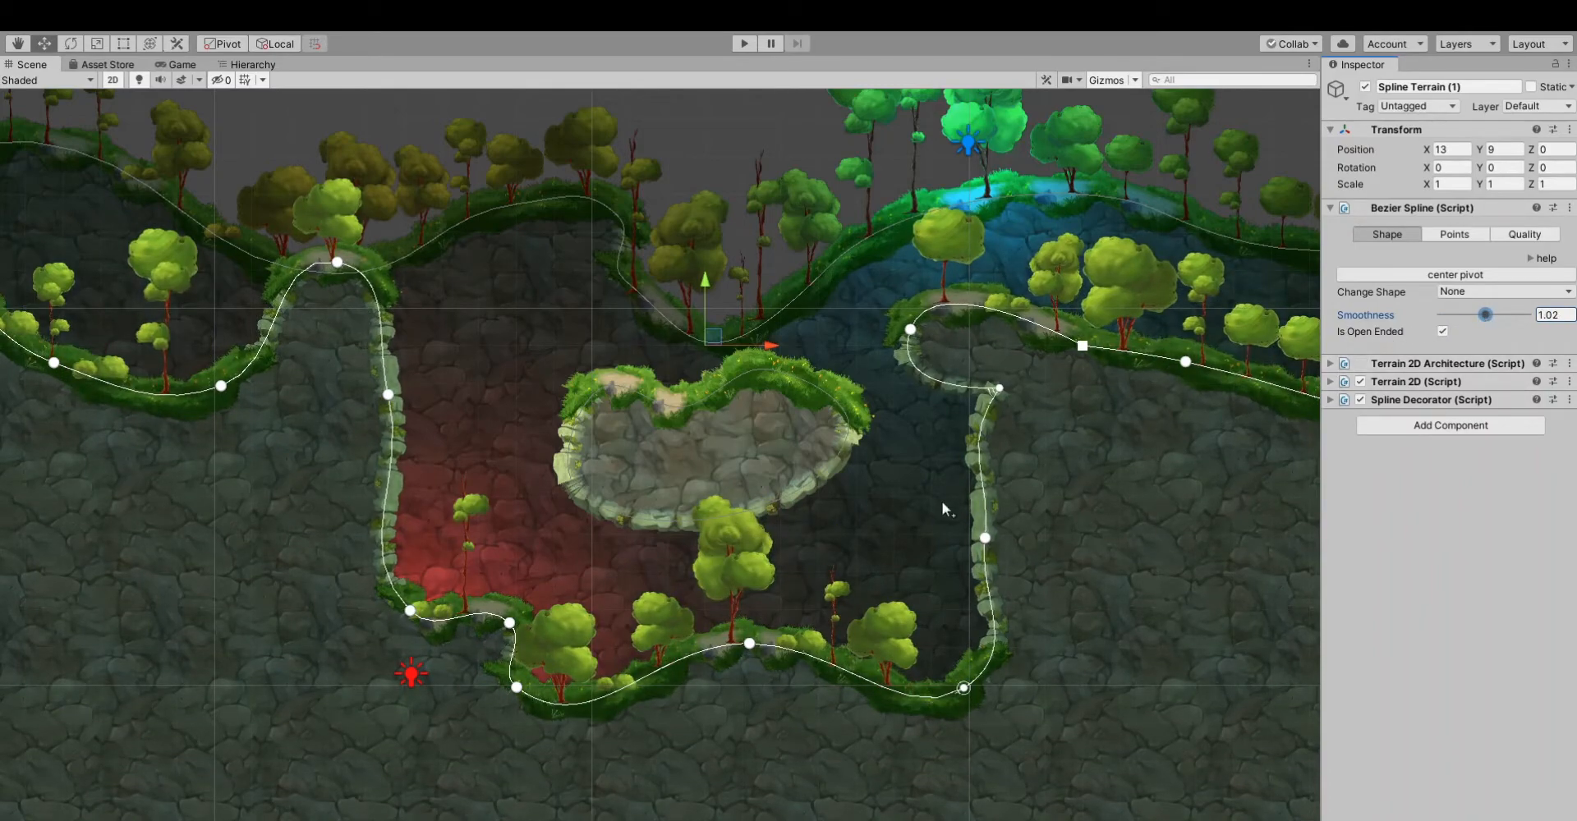
{"action": "mouse_move", "coordinate": [892, 439]}
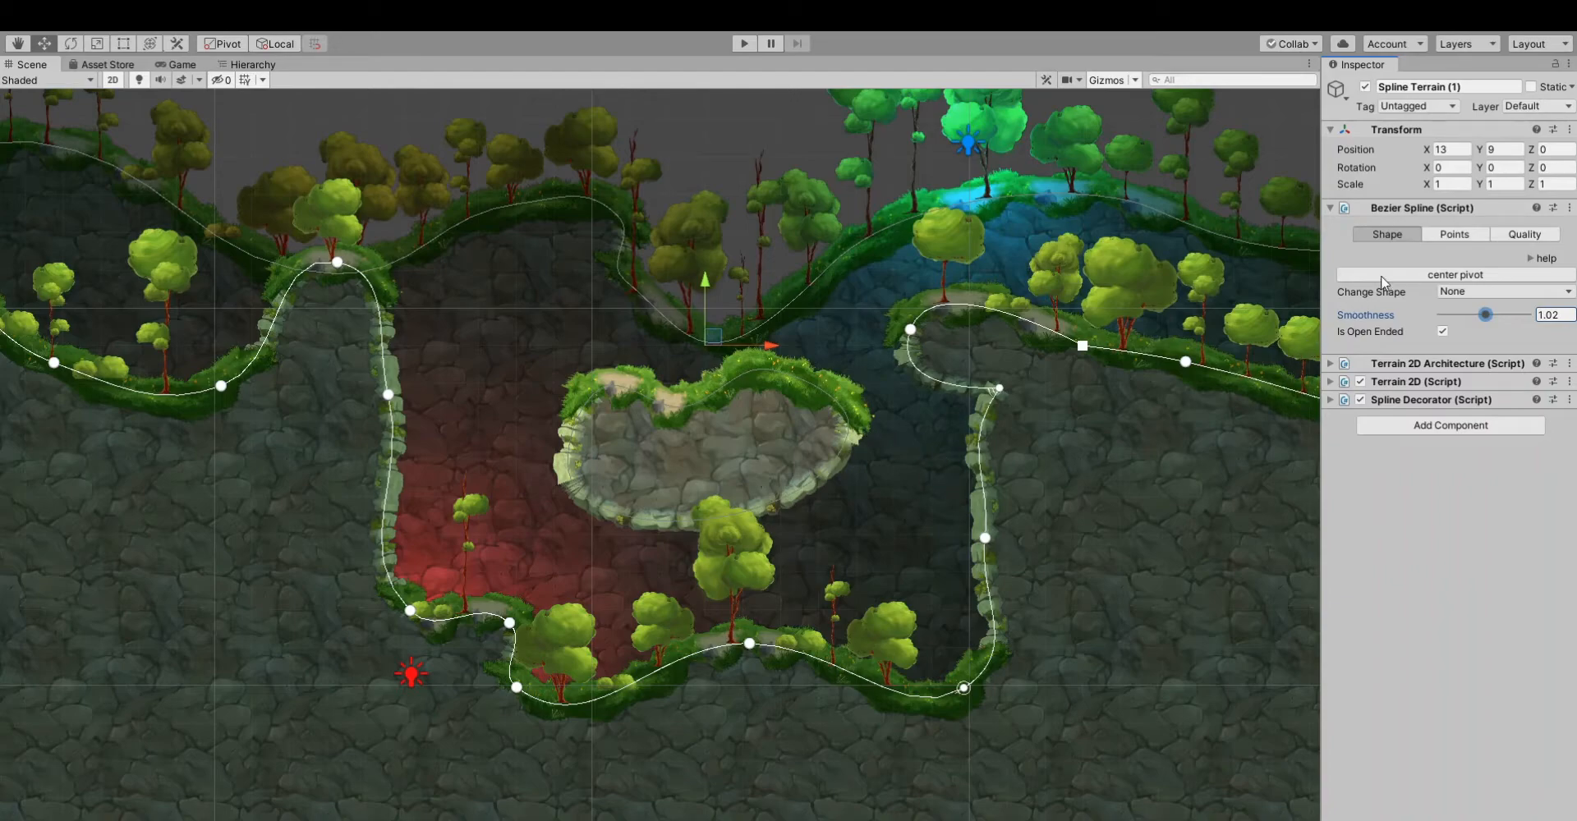
Show the Bezier Spline Points list with Overview expanded for coordinates, subdivisions and tangent modes.
{"action": "left_click", "coordinate": [1449, 234]}
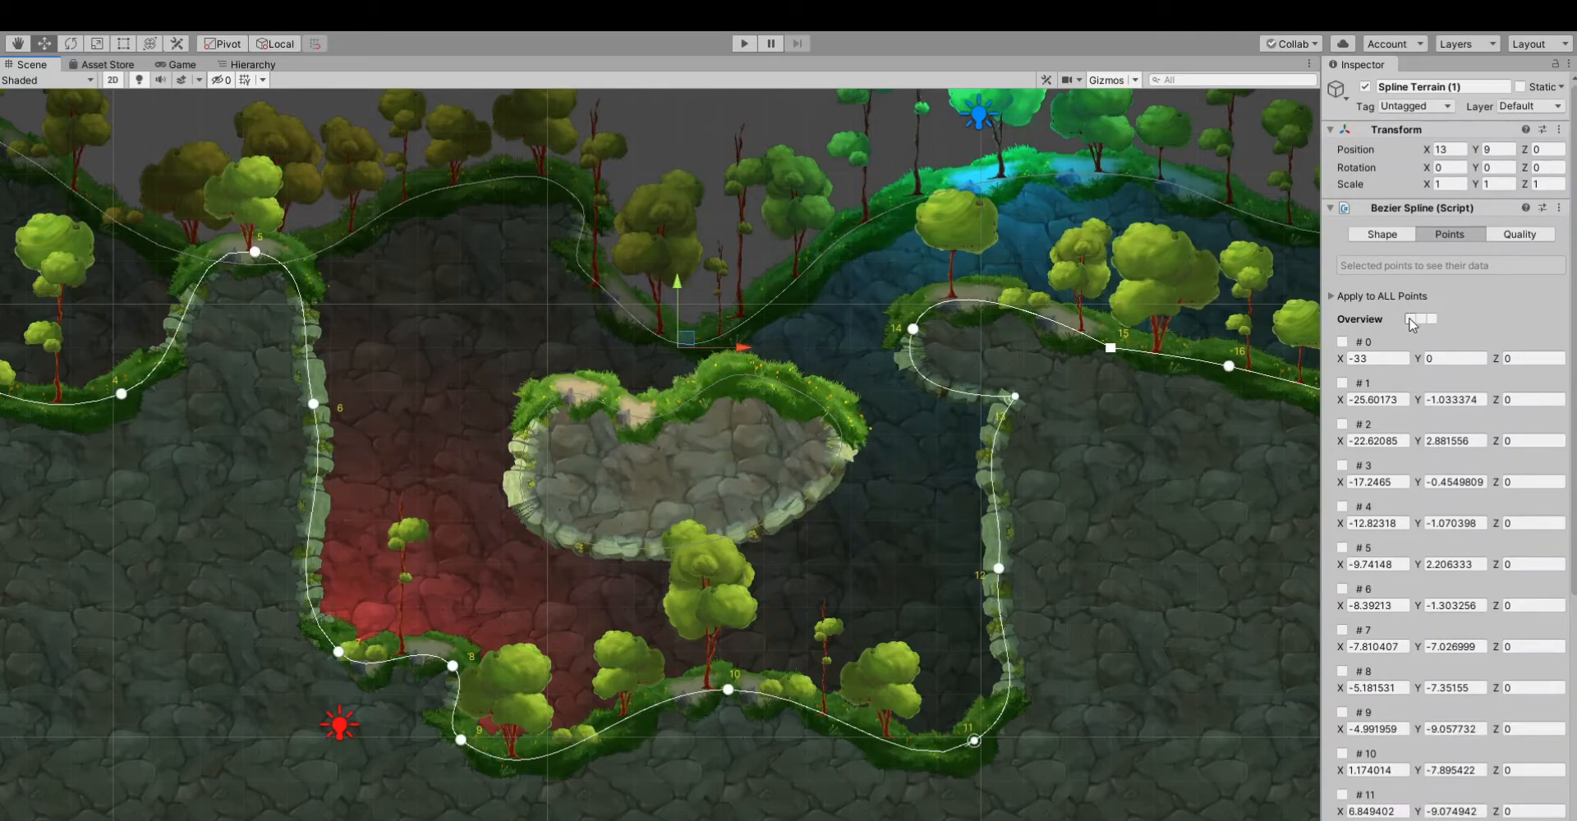
{"action": "left_click", "coordinate": [1410, 319]}
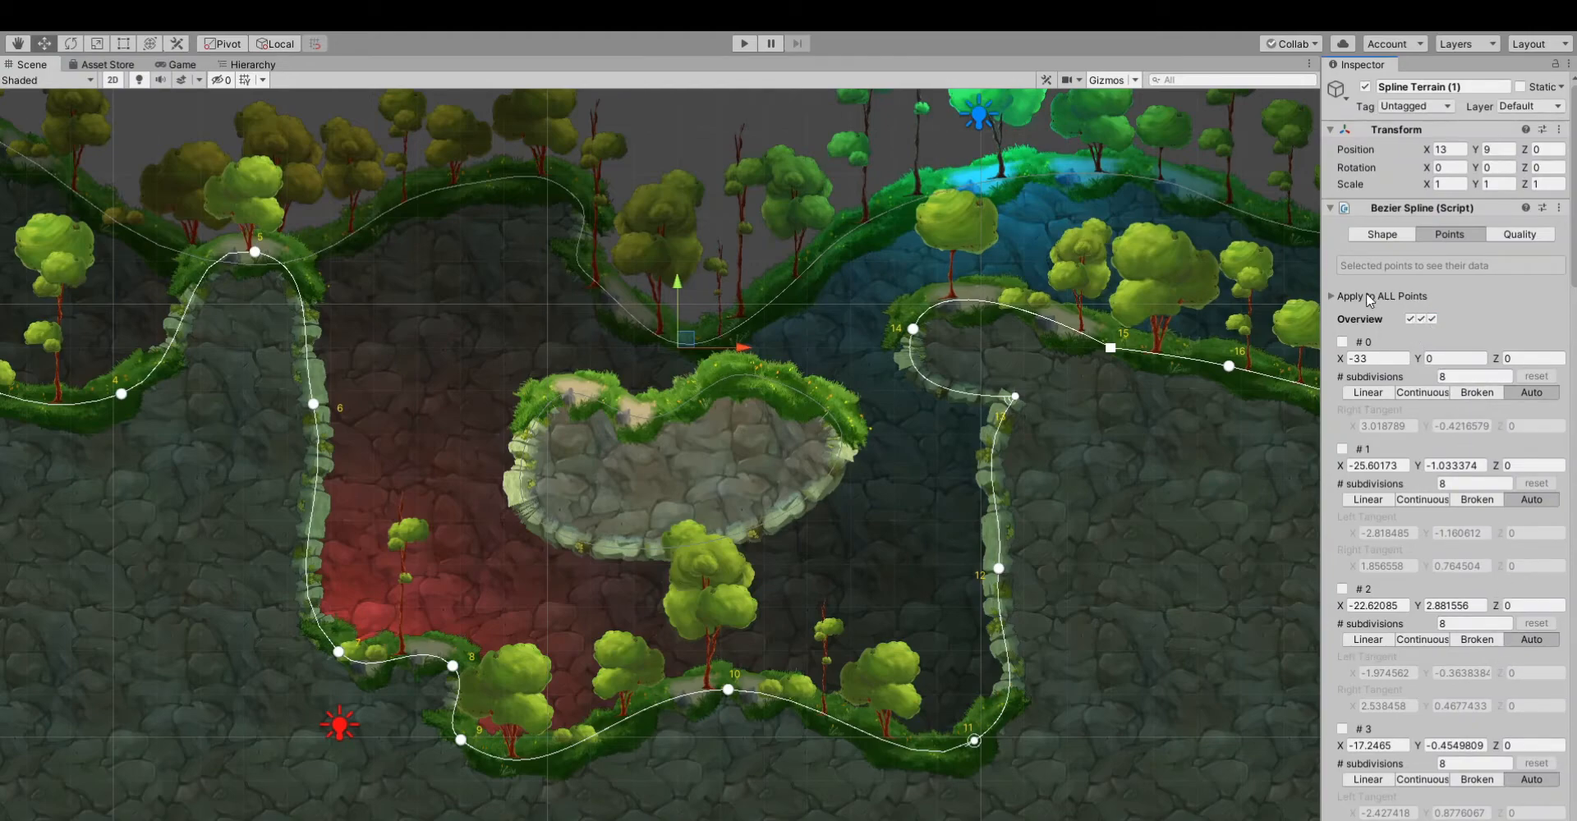
Under Apply to ALL Points, make every terrain point Linear and set their Y height to 5.
{"action": "left_click", "coordinate": [1332, 297]}
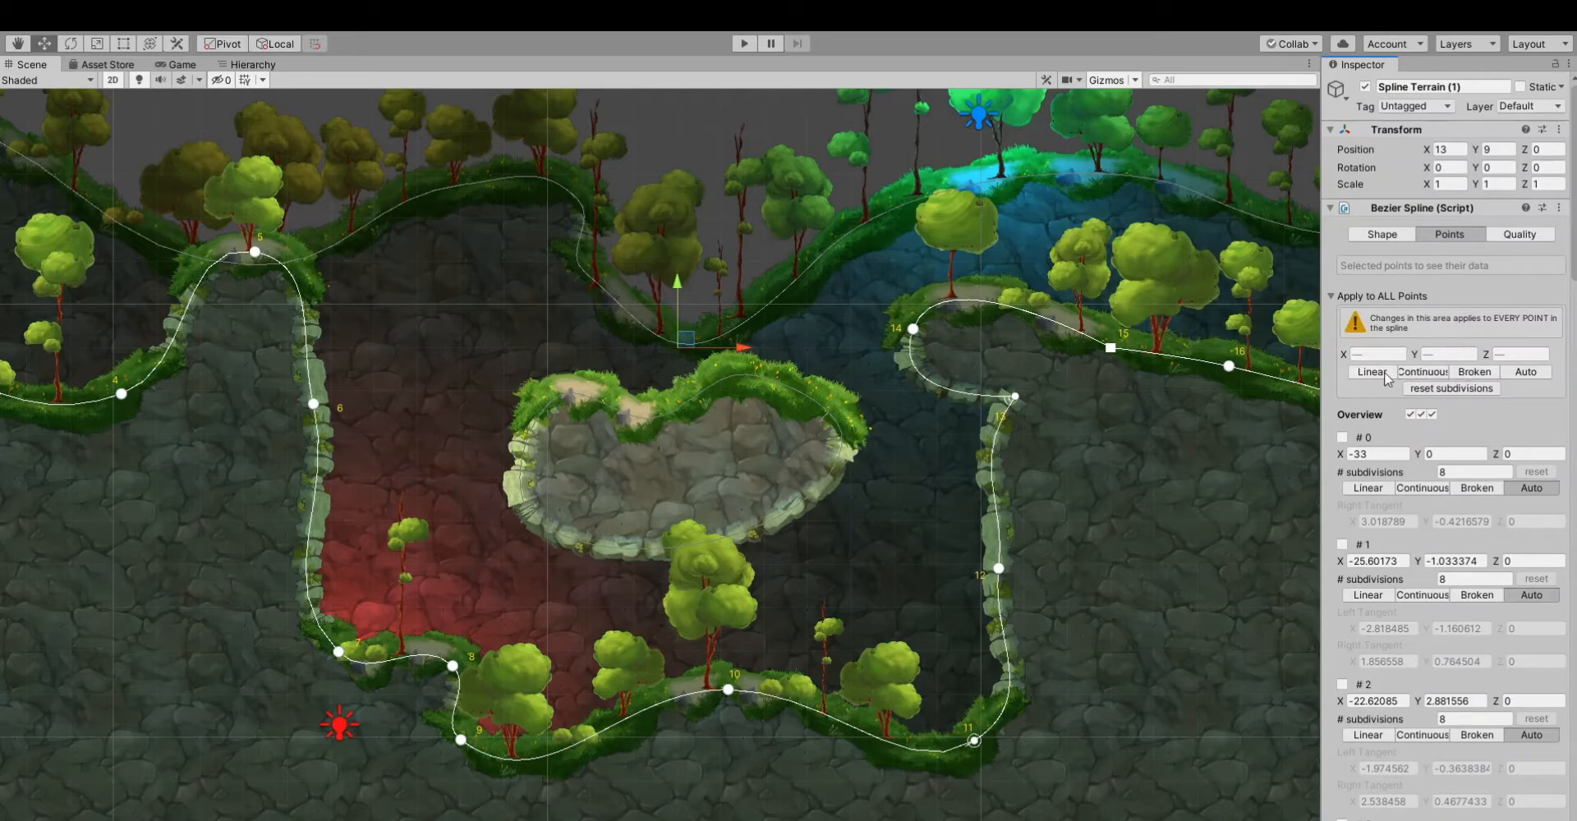
{"action": "left_click", "coordinate": [1370, 372]}
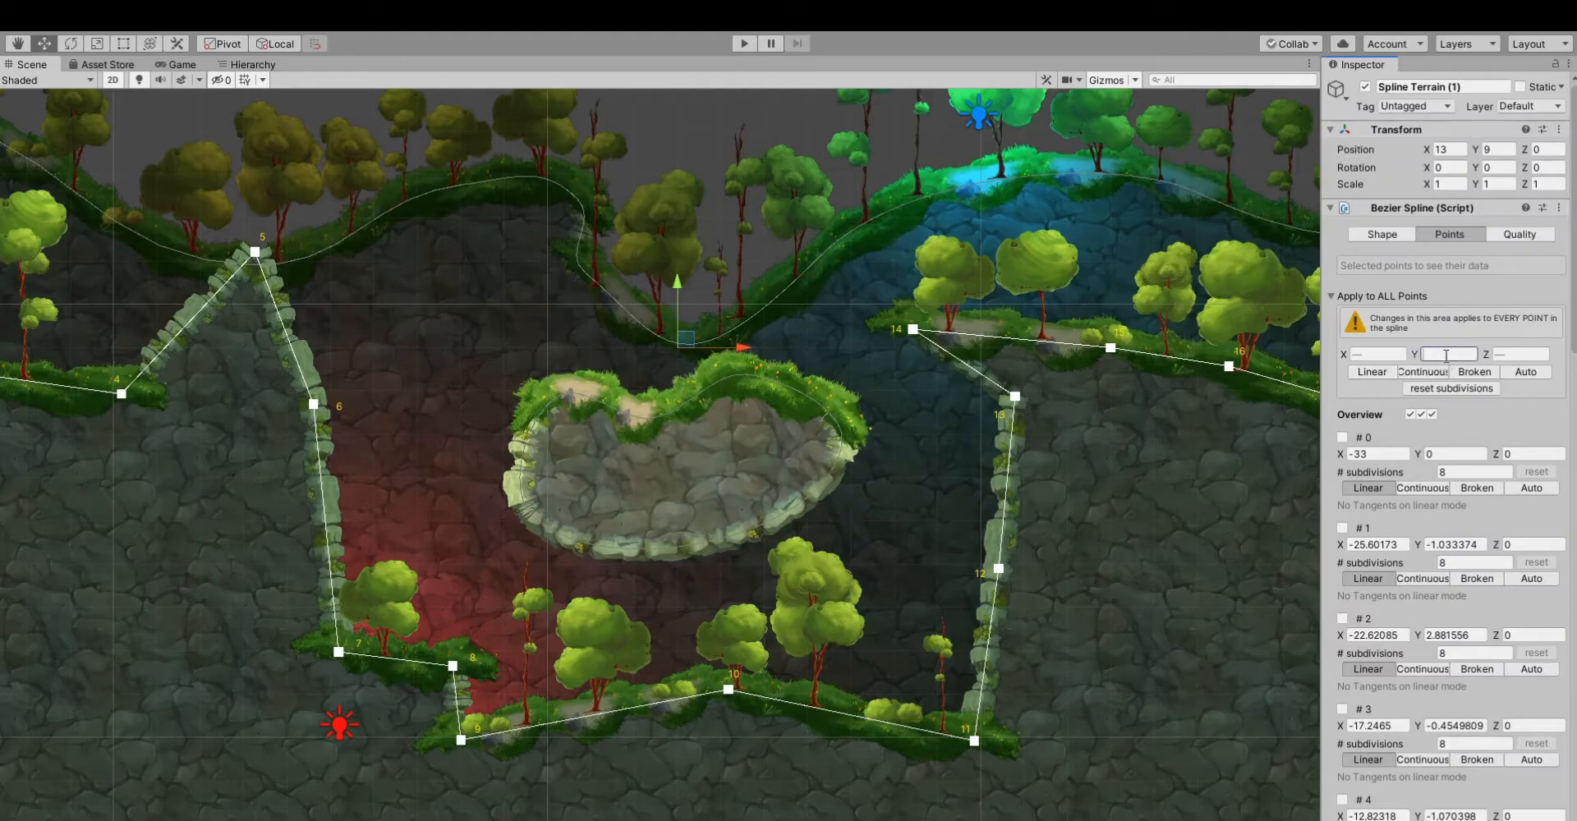
{"action": "type", "text": "5"}
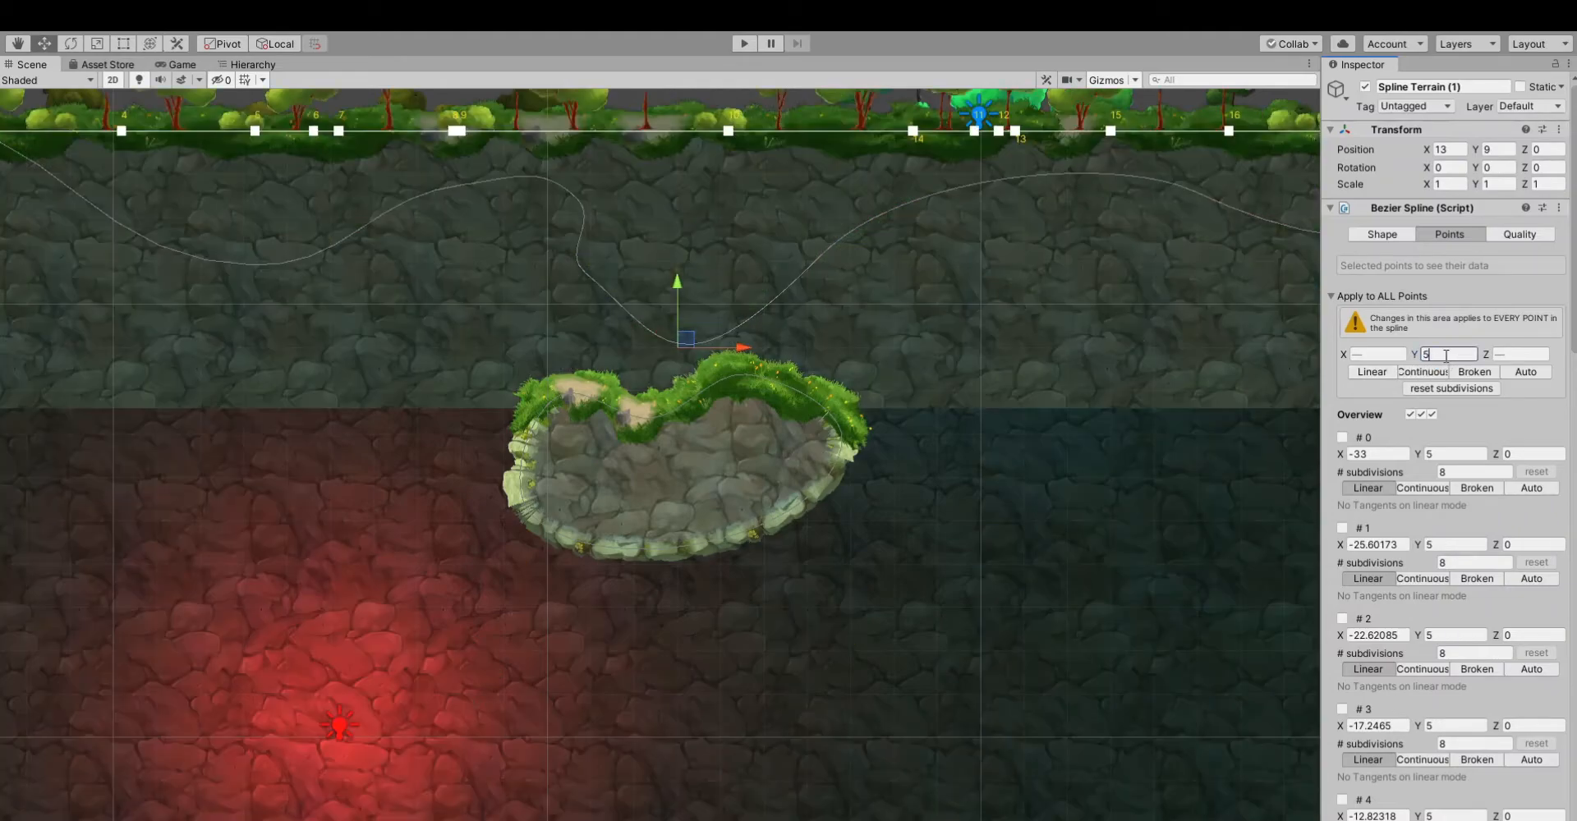